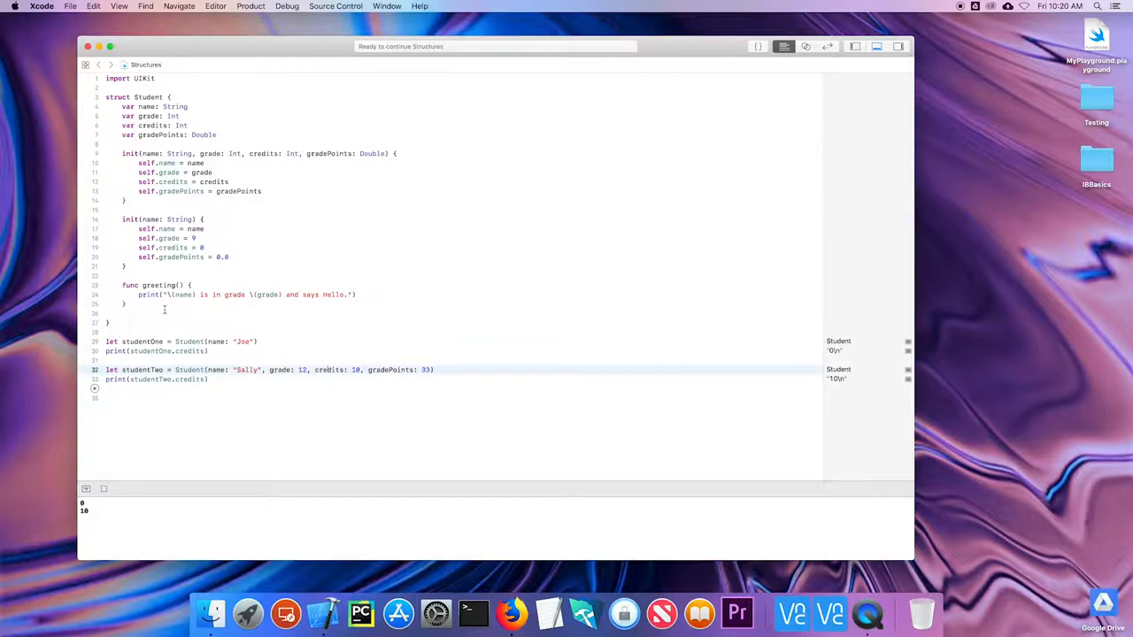
pyautogui.moveTo(162, 312)
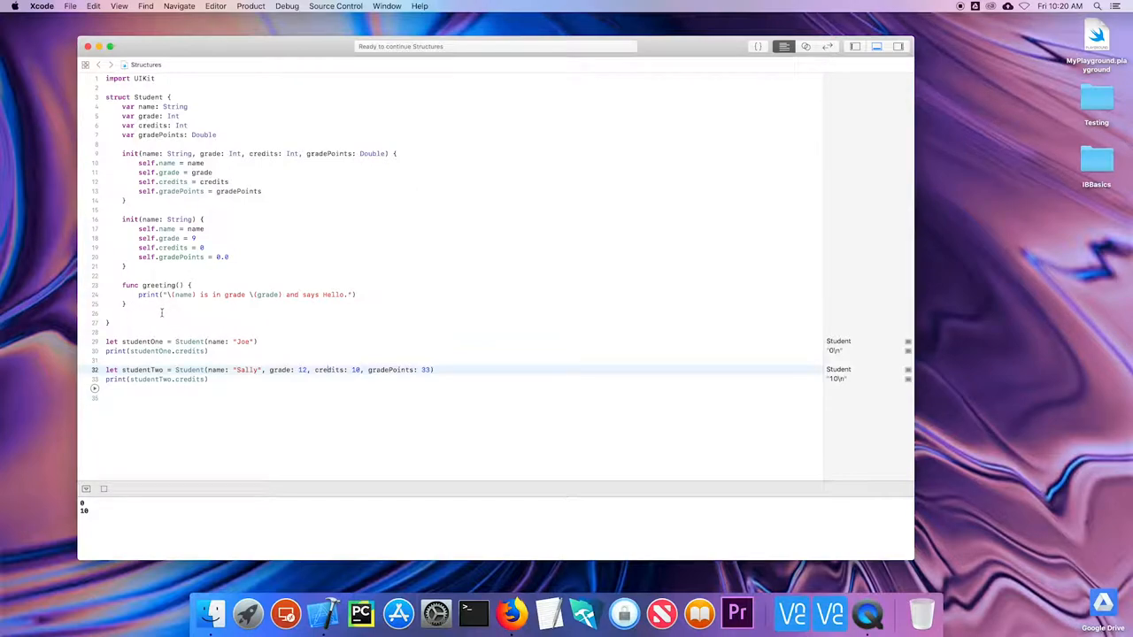
# Declare func addCourseWith(average: Double) inside the Student struct
pyautogui.write('fu')
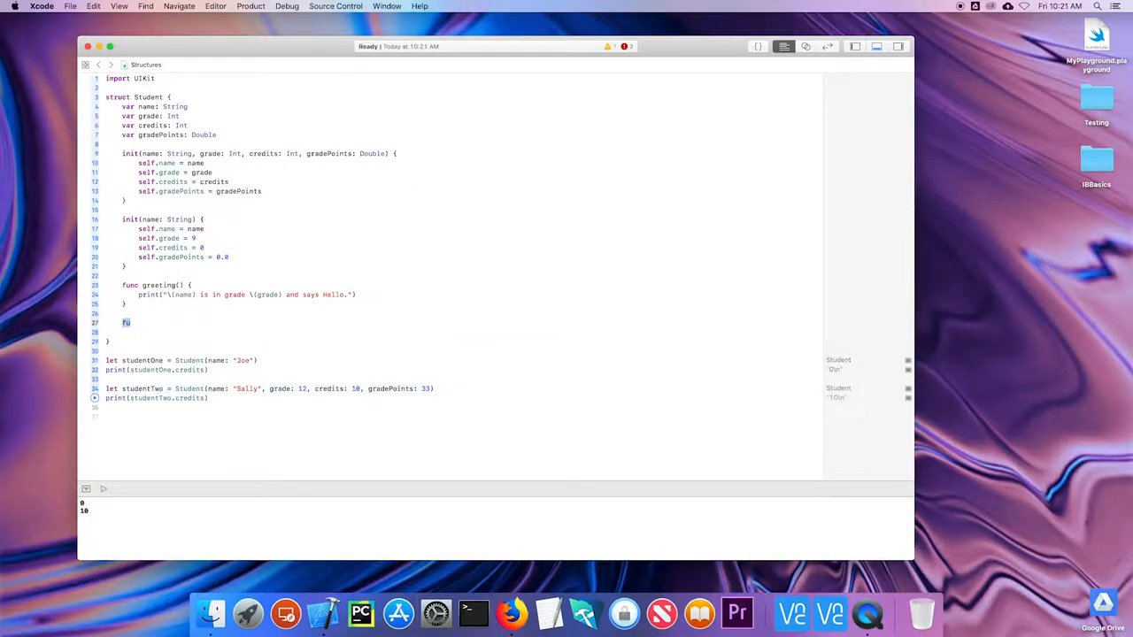
pyautogui.write('nc add')
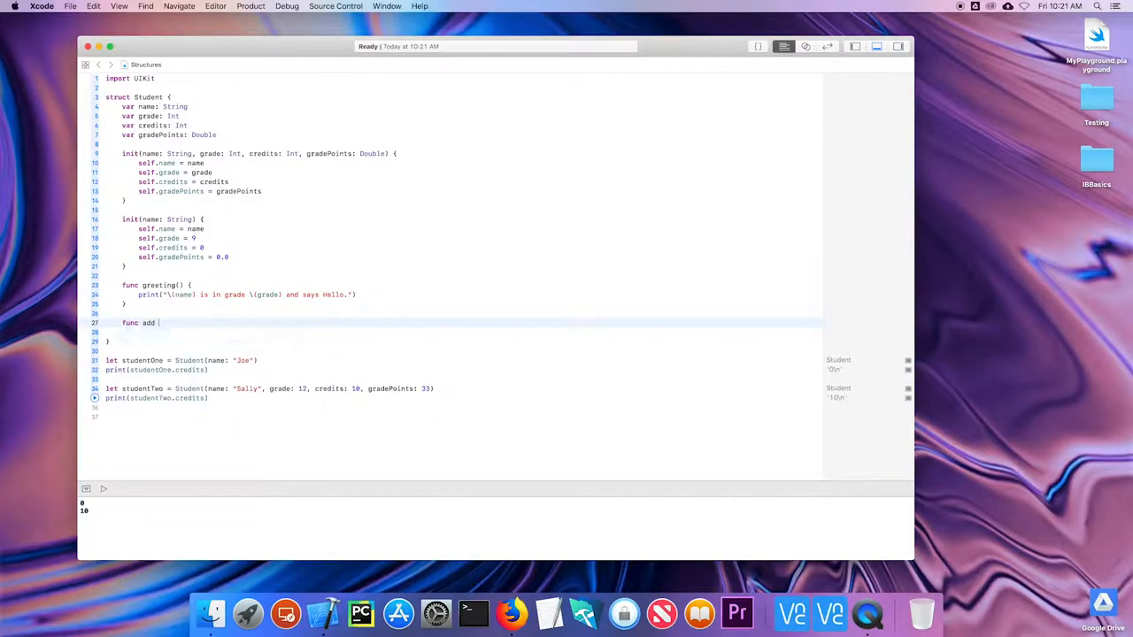
pyautogui.write('Course')
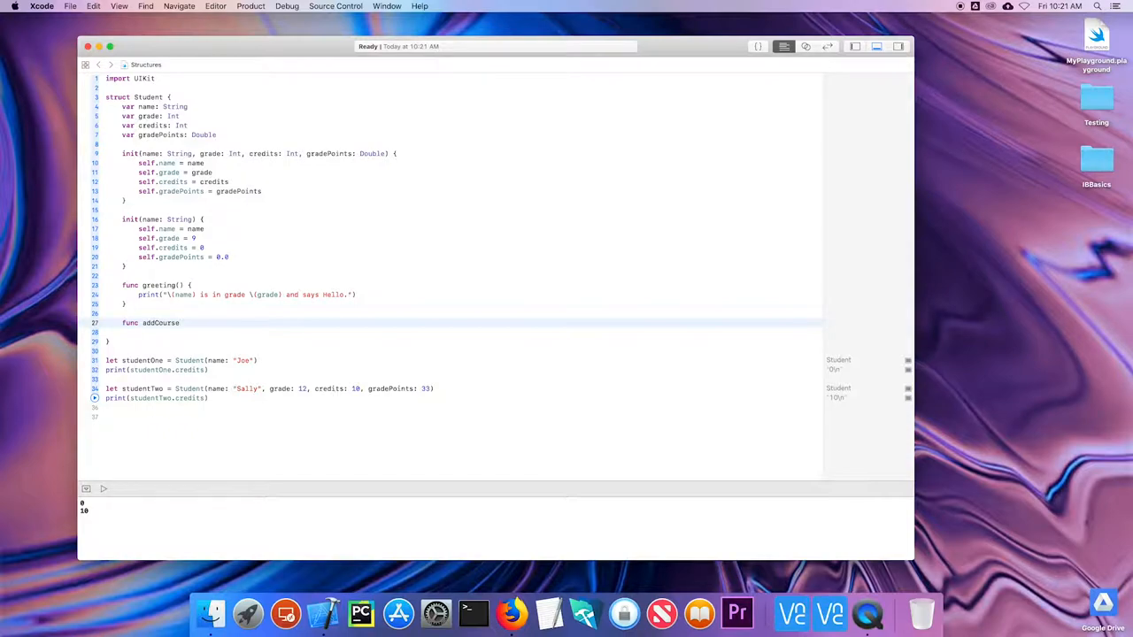
pyautogui.write('With(av)')
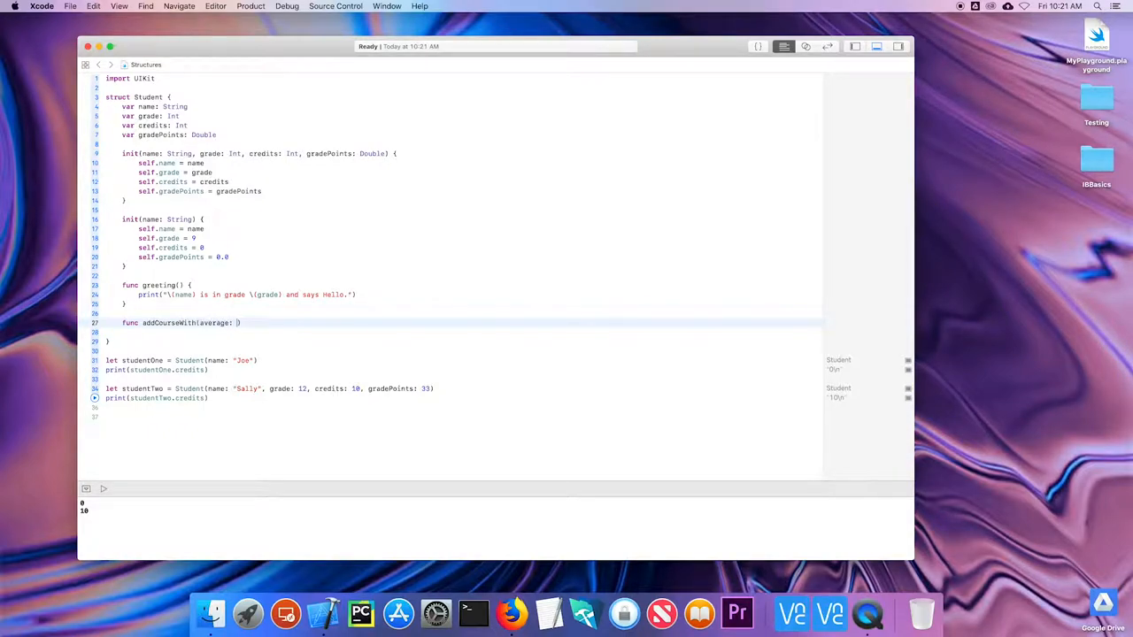
pyautogui.write('Double')
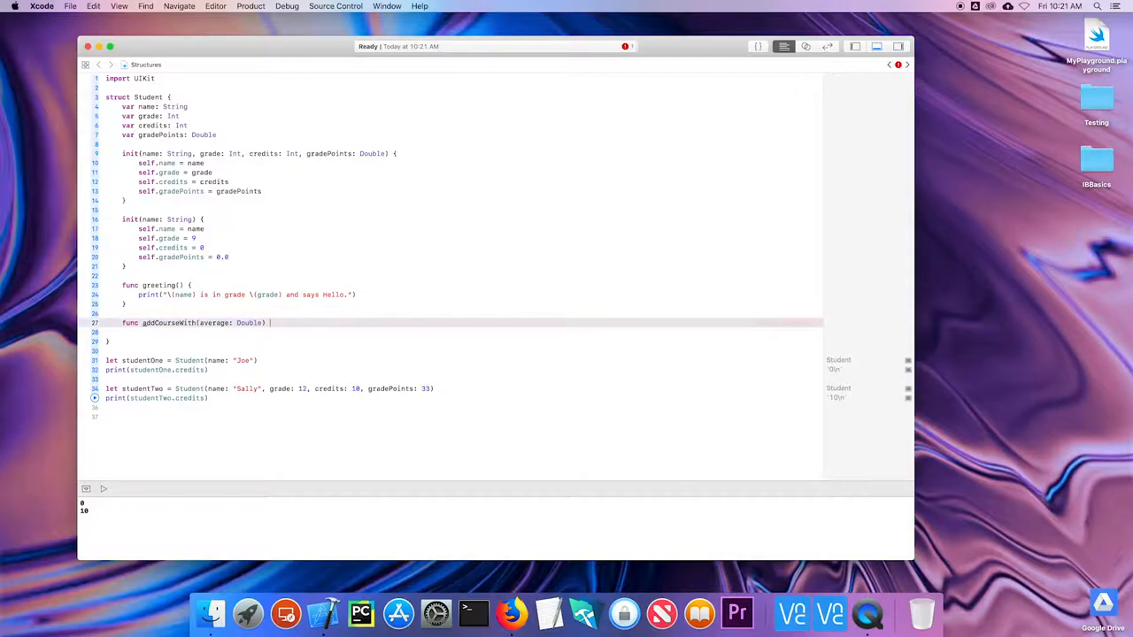
pyautogui.write('{')
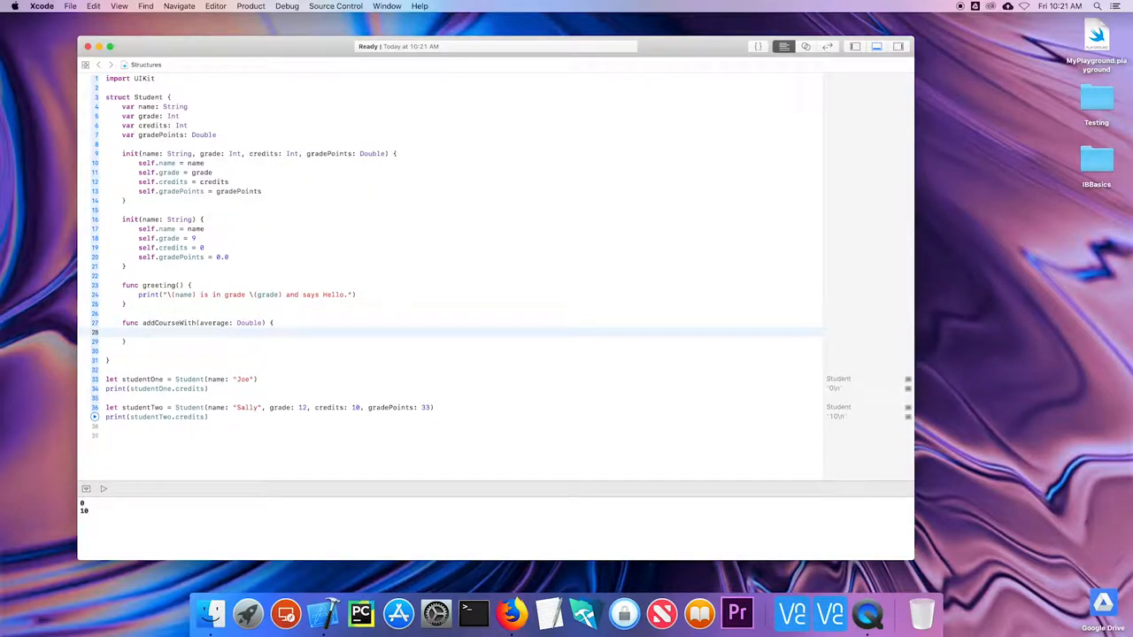
# Write the method body: credits += 1, and begin the gradePoints += line
pyautogui.click(139, 332)
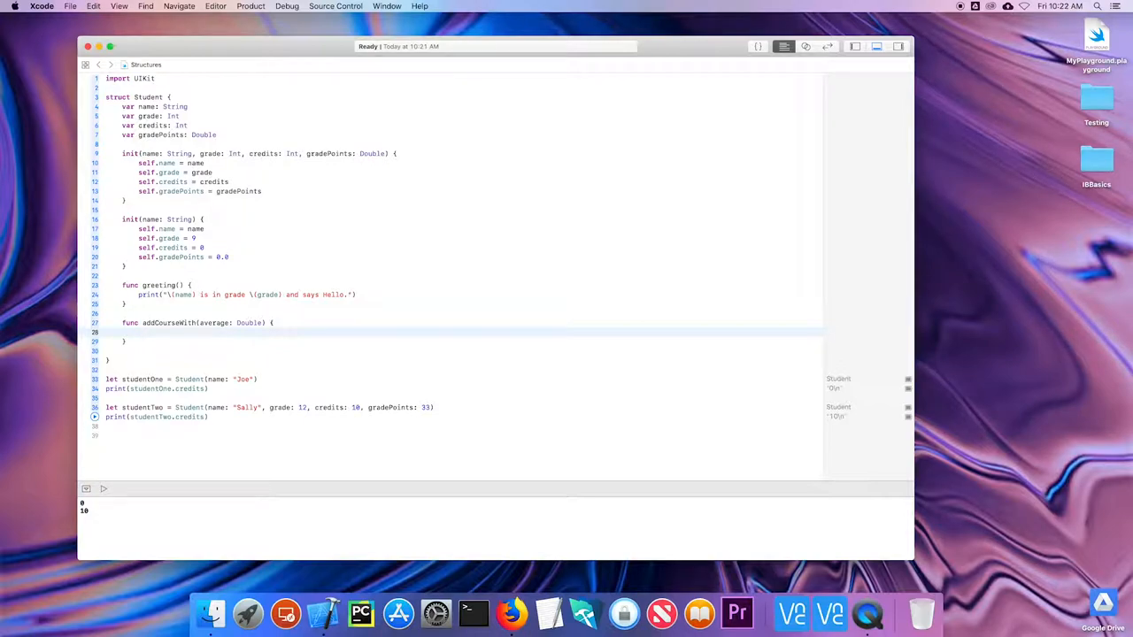
pyautogui.write('credits += 1')
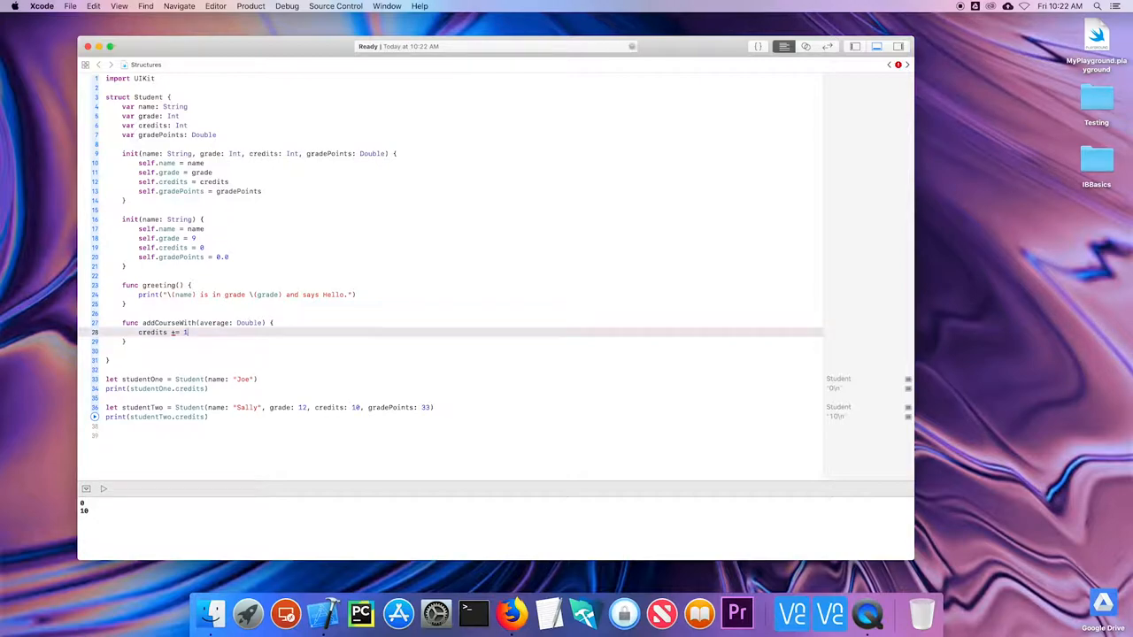
pyautogui.write('gradePoints +=')
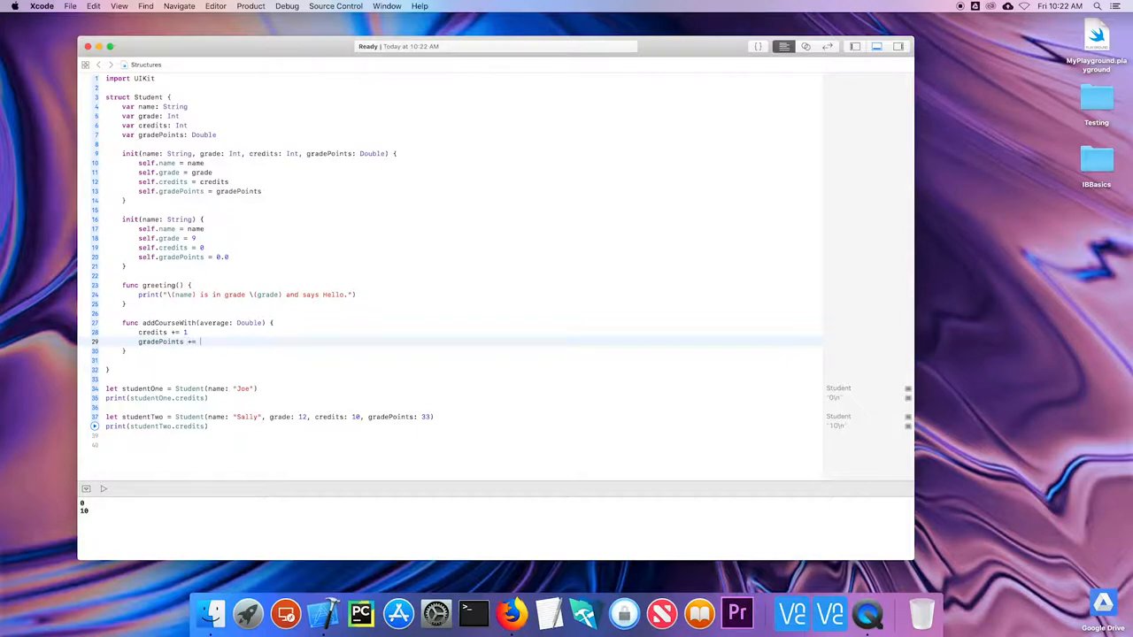
# Complete the body line so it reads gradePoints += average
pyautogui.write('average')
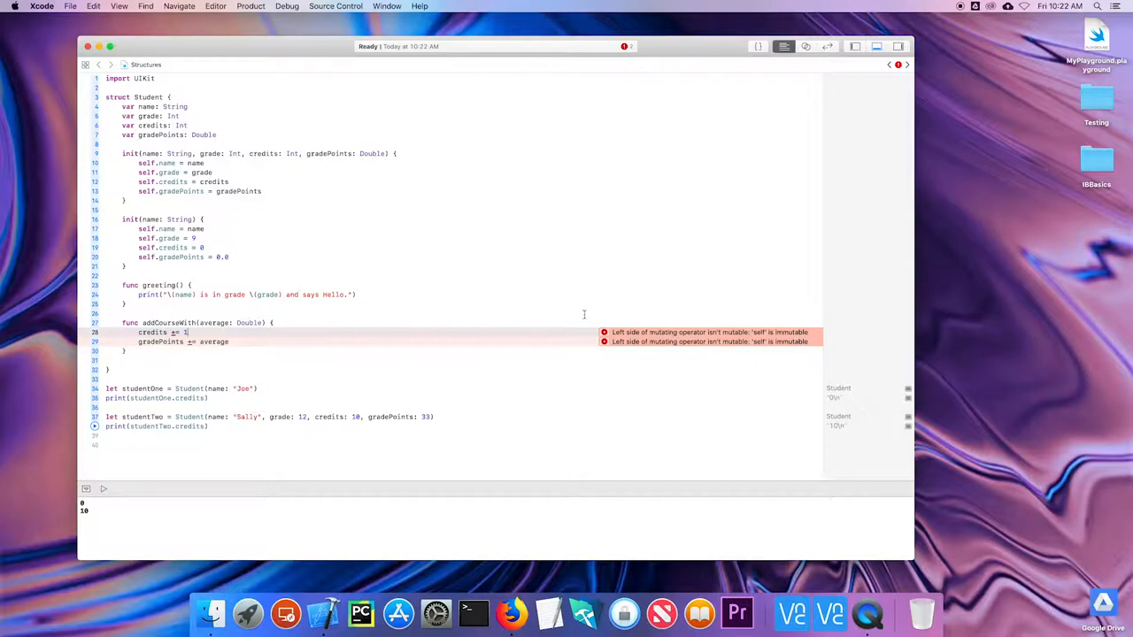
pyautogui.moveTo(606, 330)
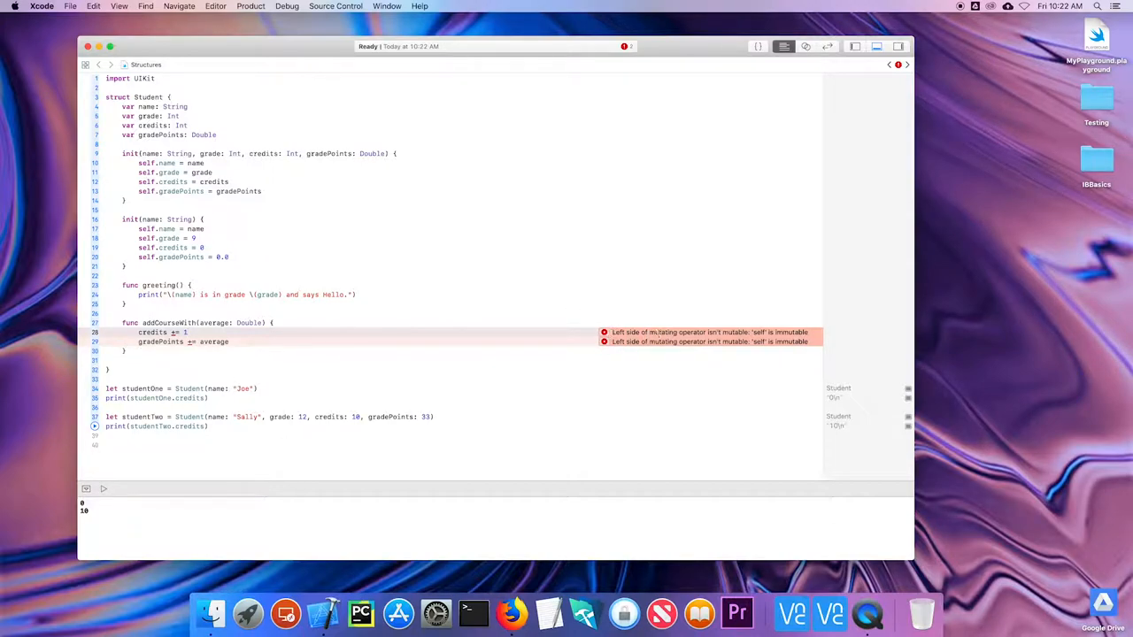
pyautogui.moveTo(453, 293)
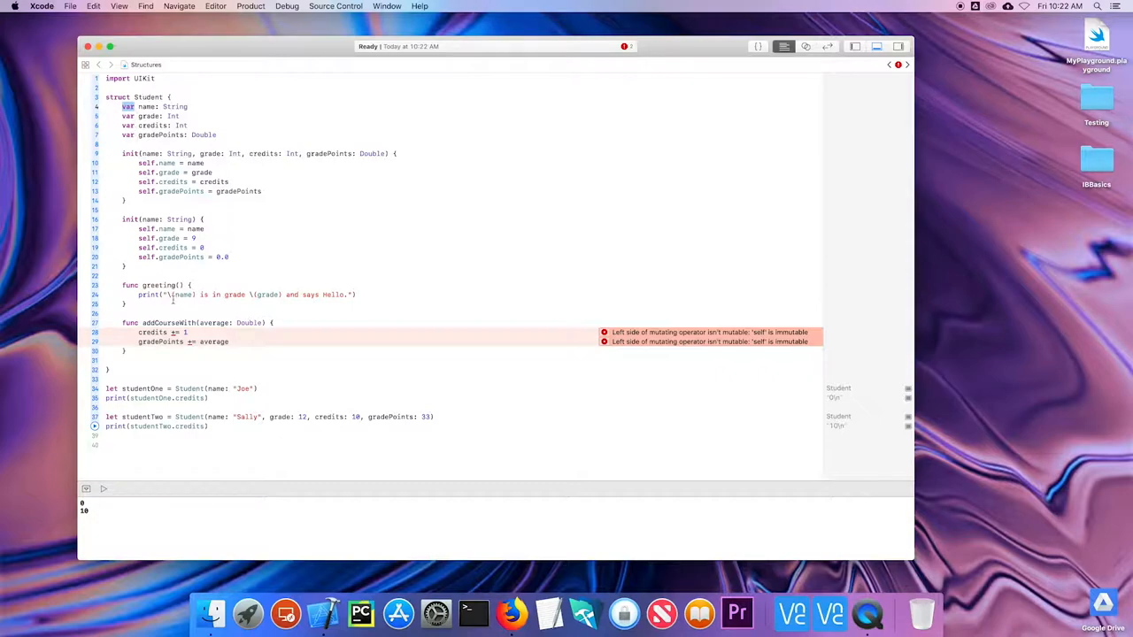
pyautogui.moveTo(166, 328)
pyautogui.write('mutating ')
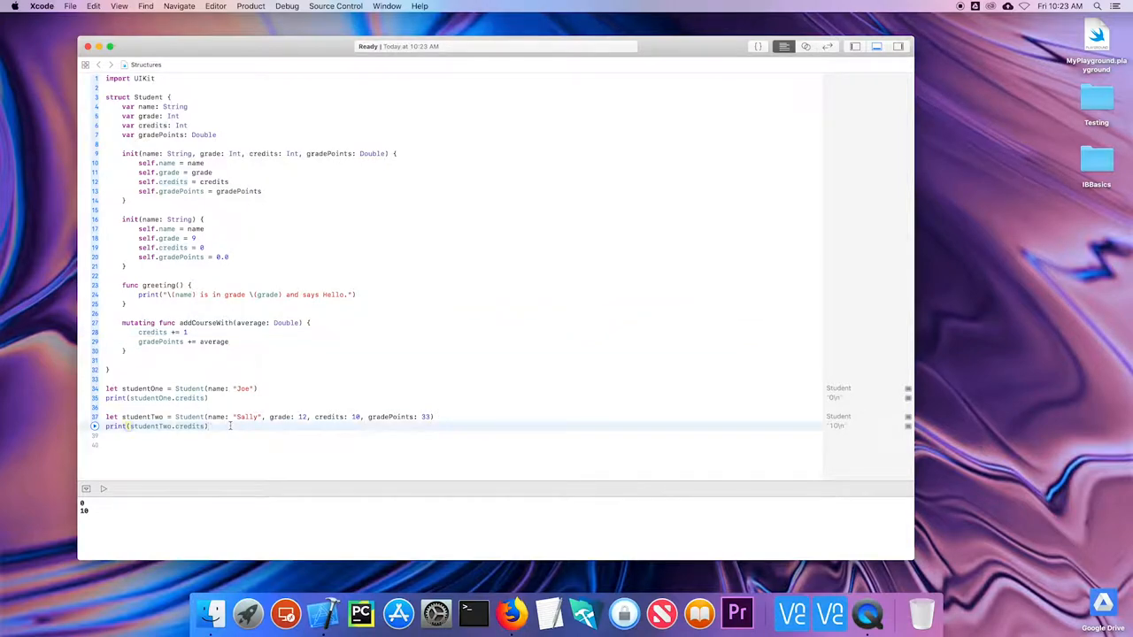
# Call studentTwo.addCourseWith(average: 3.7) and print studentTwo.credits, now 11
pyautogui.write('studentTwo.addCourseWith(average: Double')
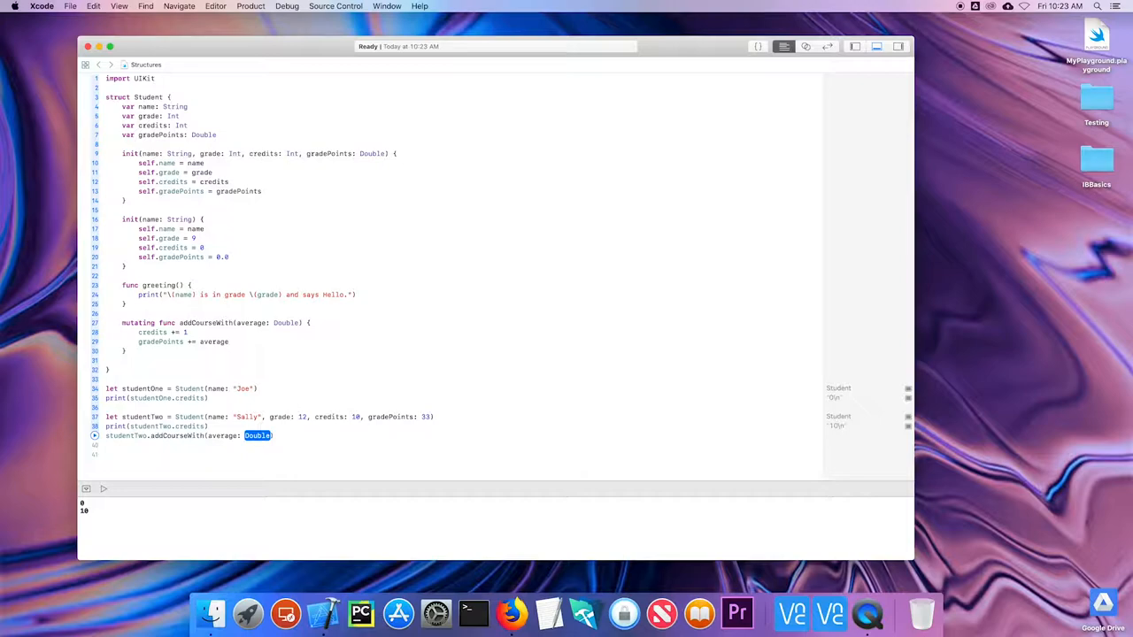
pyautogui.write('3.7')
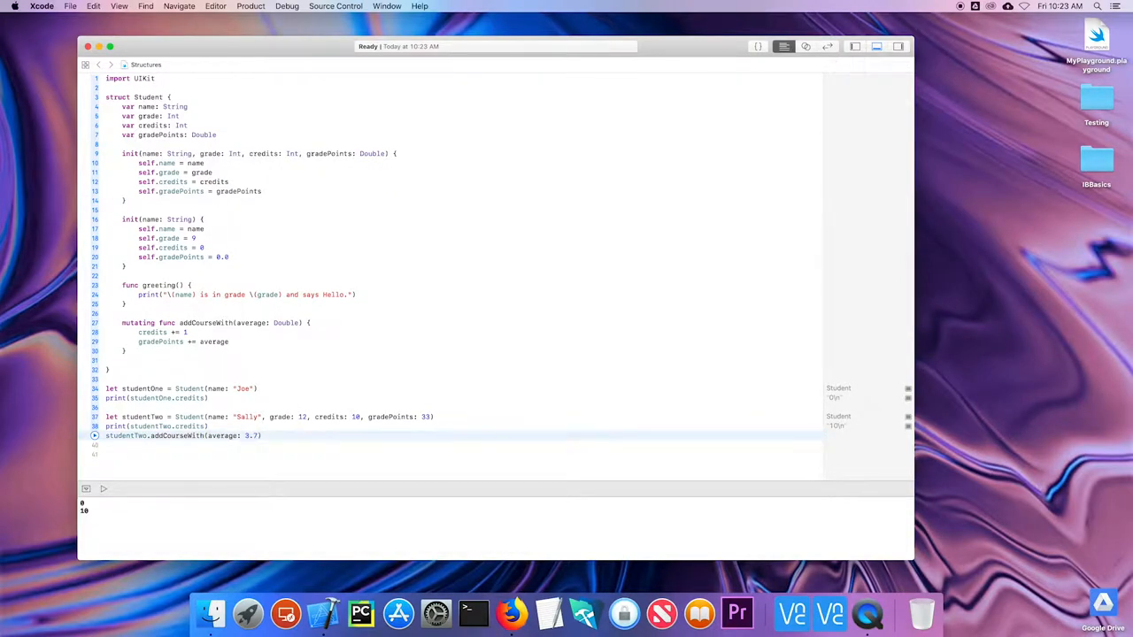
pyautogui.write('print.')
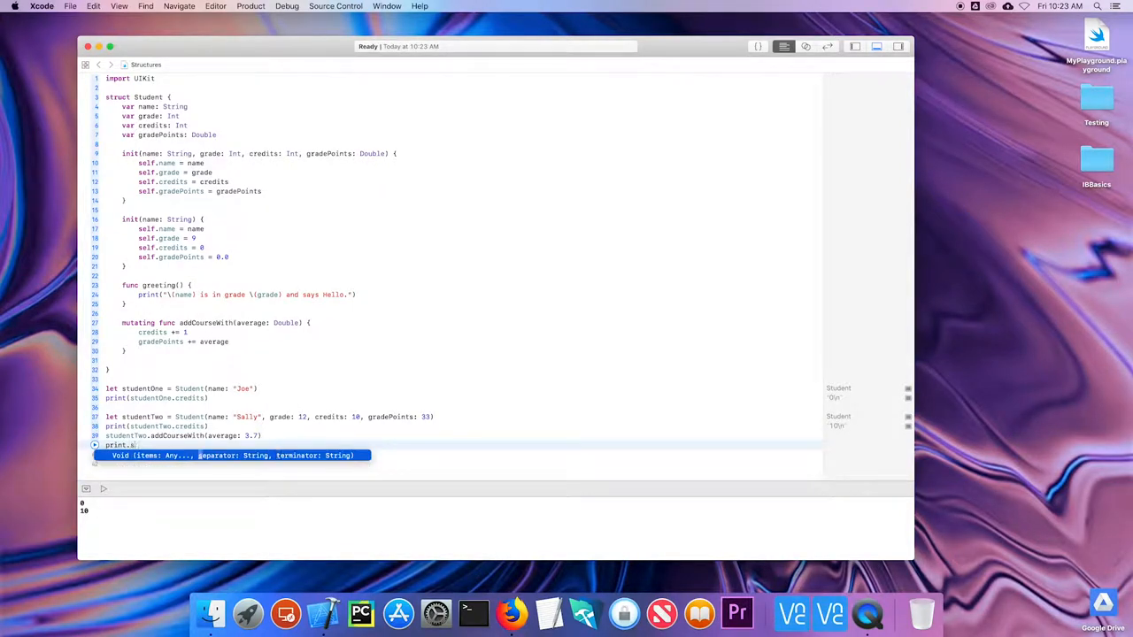
pyautogui.write('studentTwo.credits)')
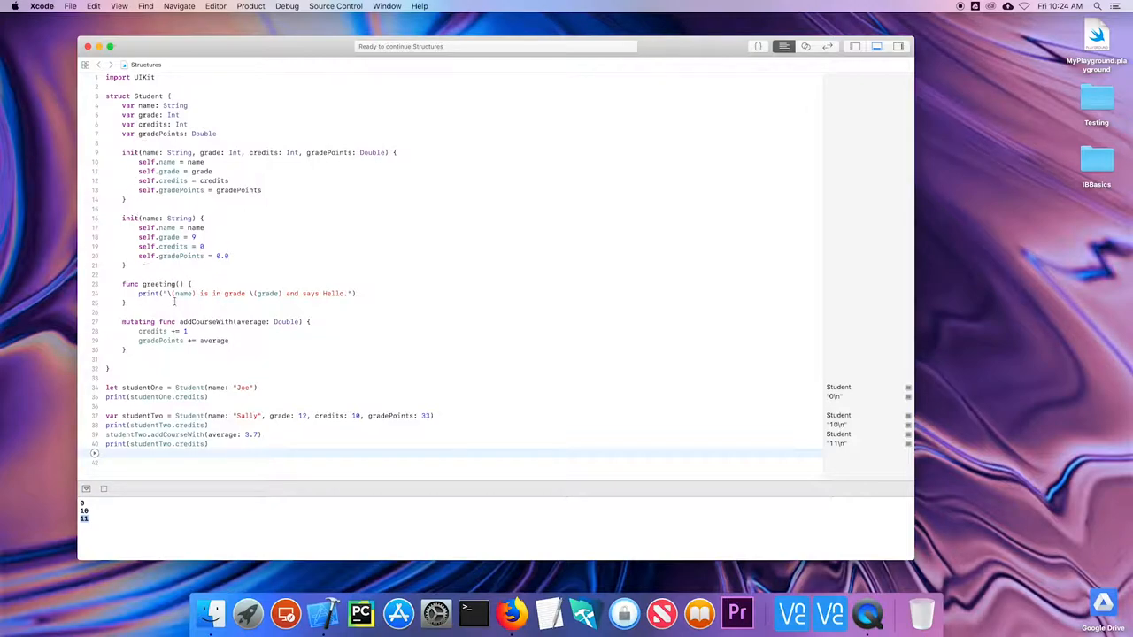
pyautogui.moveTo(151, 351)
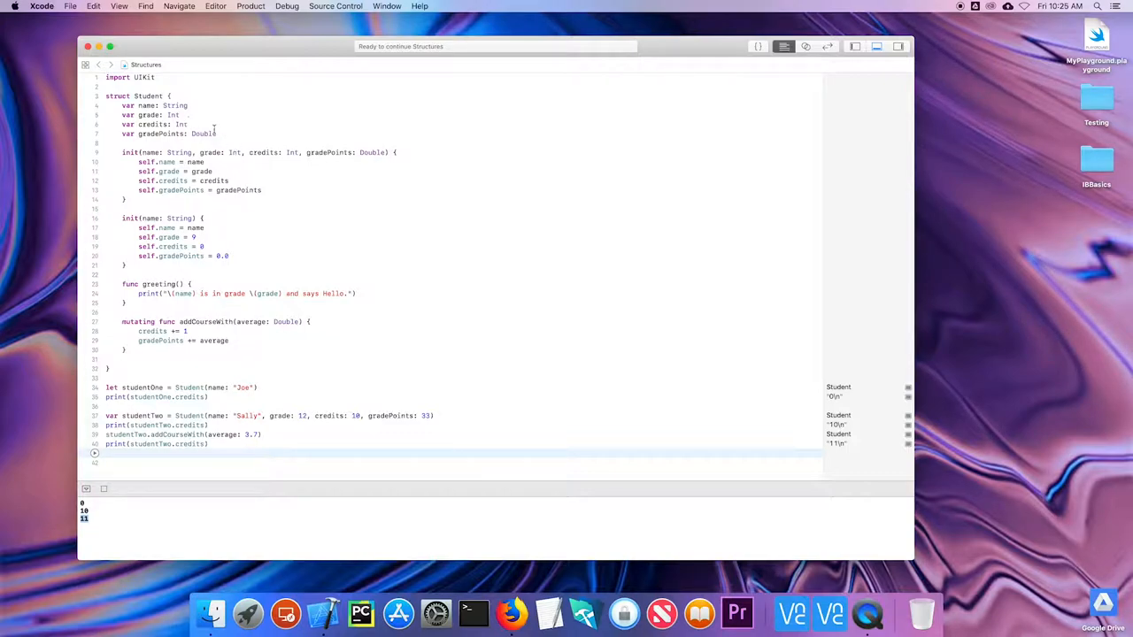
# Add var GPA: Double { return gradePoints / Double(credits) } after gradePoints
pyautogui.click(147, 115)
pyautogui.write('var GPA: Do')
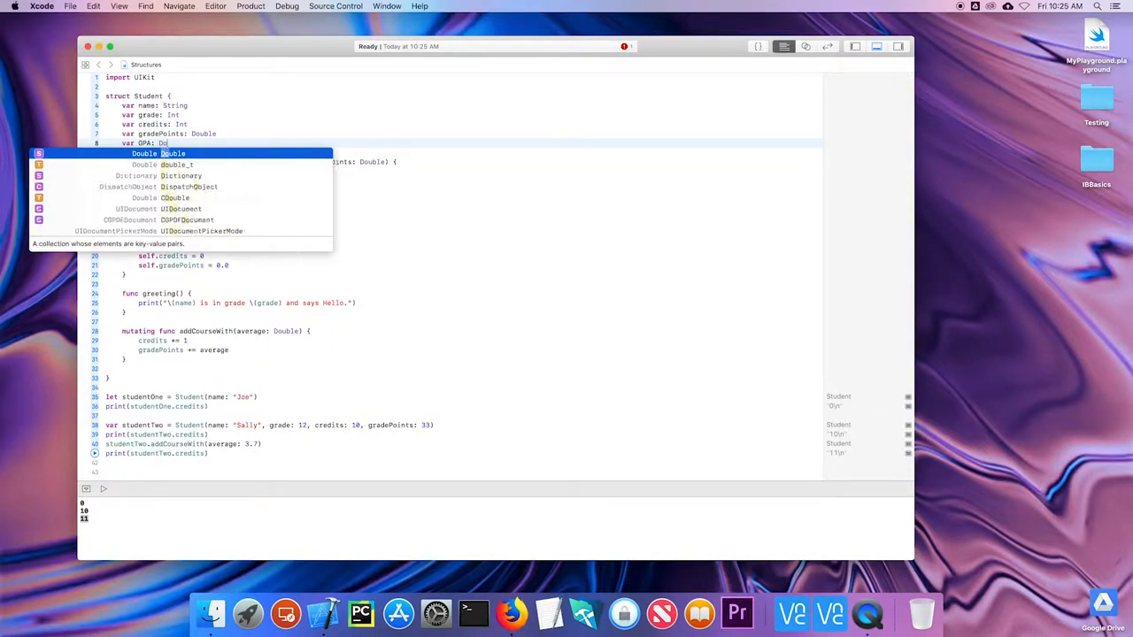
pyautogui.press('escape')
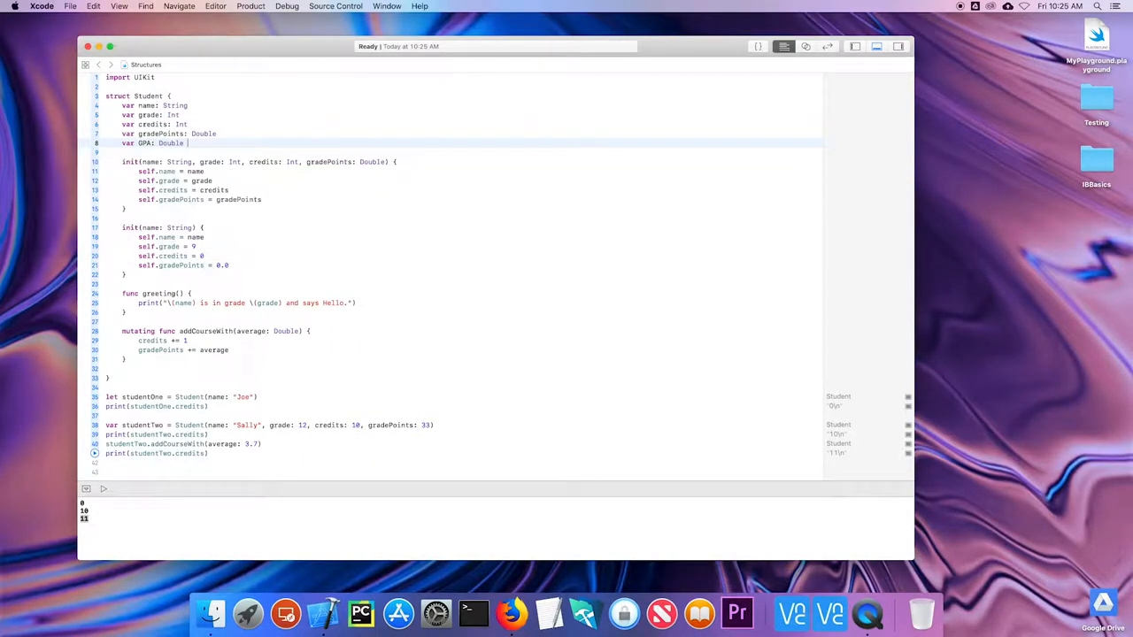
pyautogui.write('{')
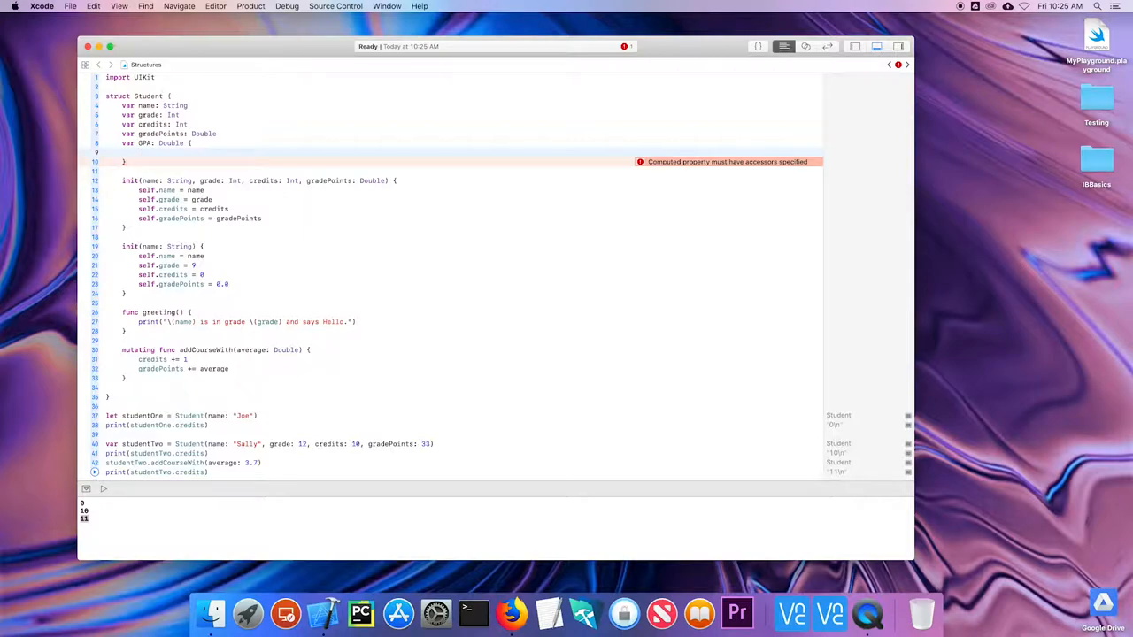
pyautogui.write('return')
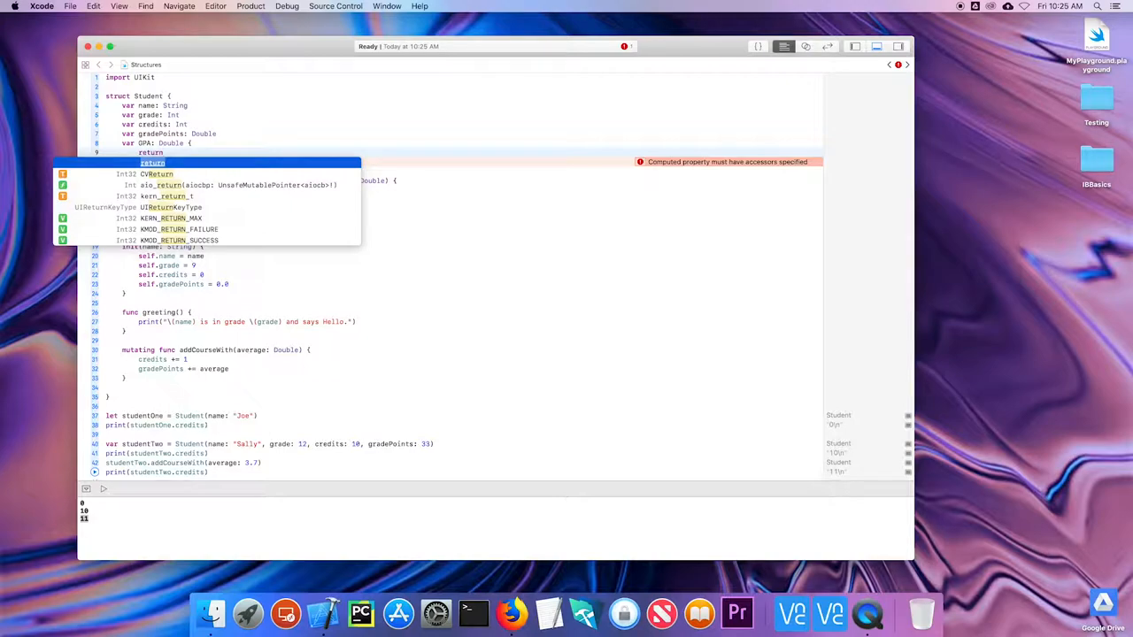
pyautogui.write('gradePoints /')
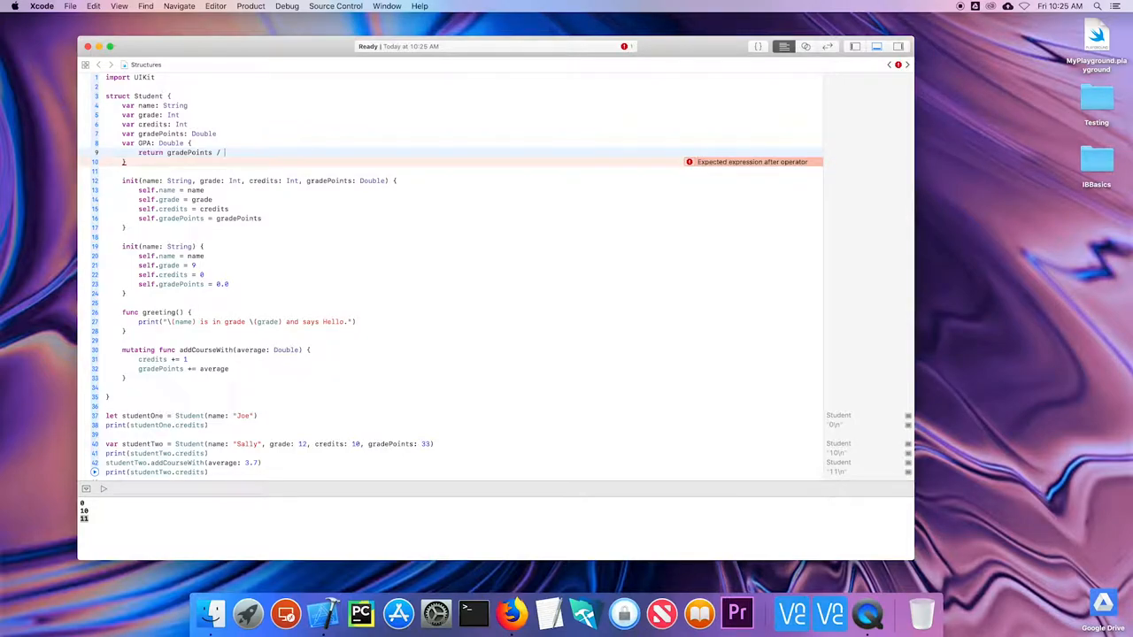
pyautogui.write('credits')
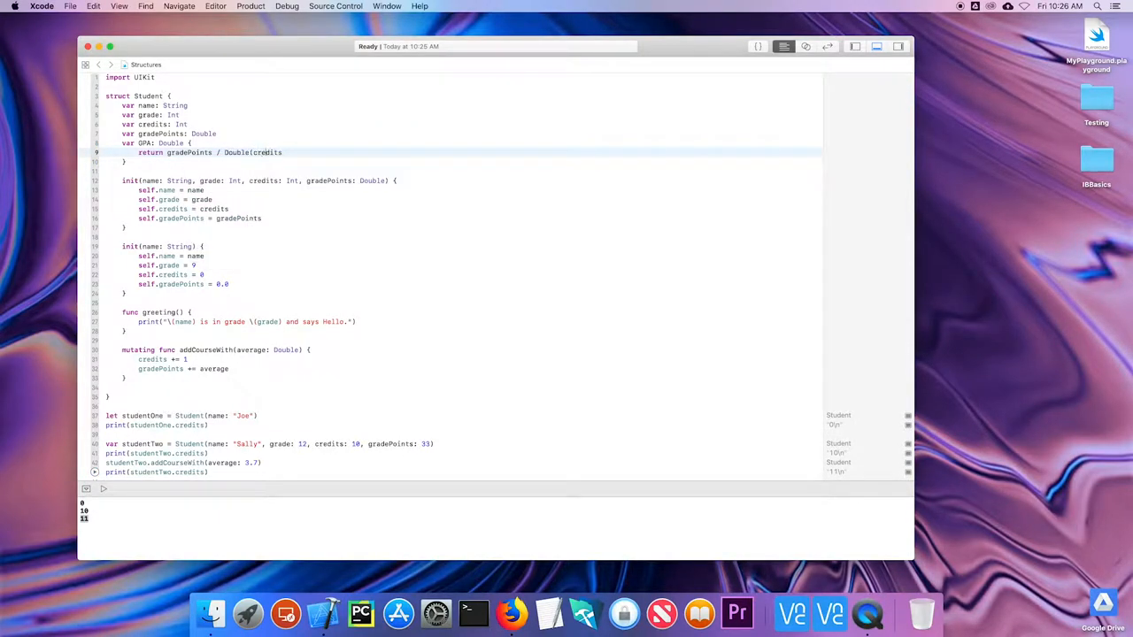
pyautogui.write(')')
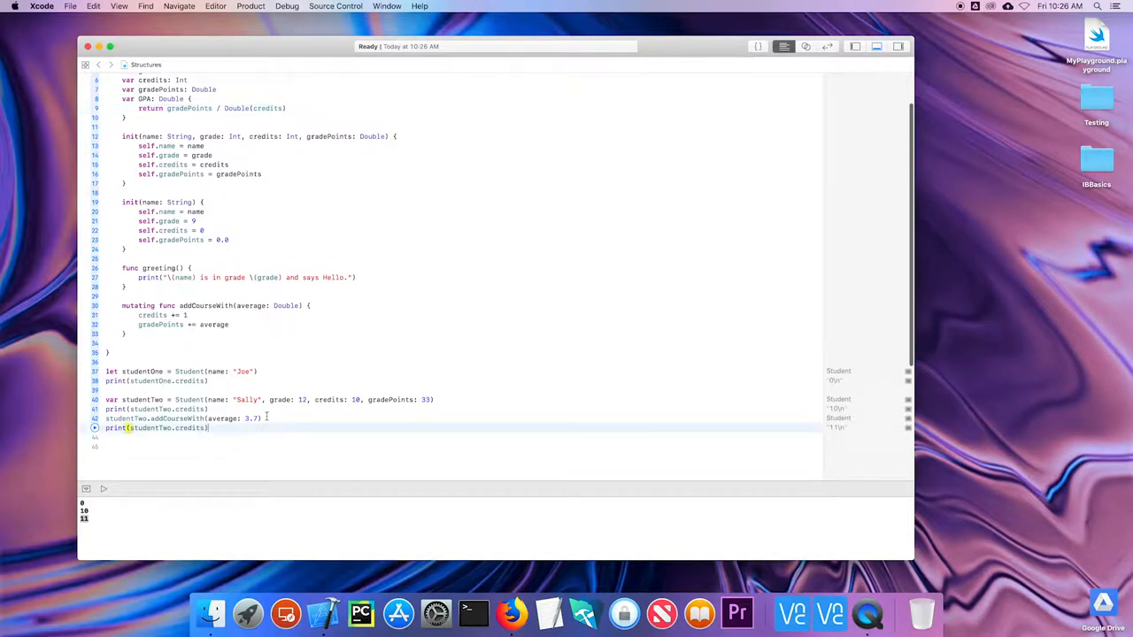
# Add print(studentTwo.GPA) at the end, showing about 3.336 after the course
pyautogui.write('print(studentTwo.GPA)')
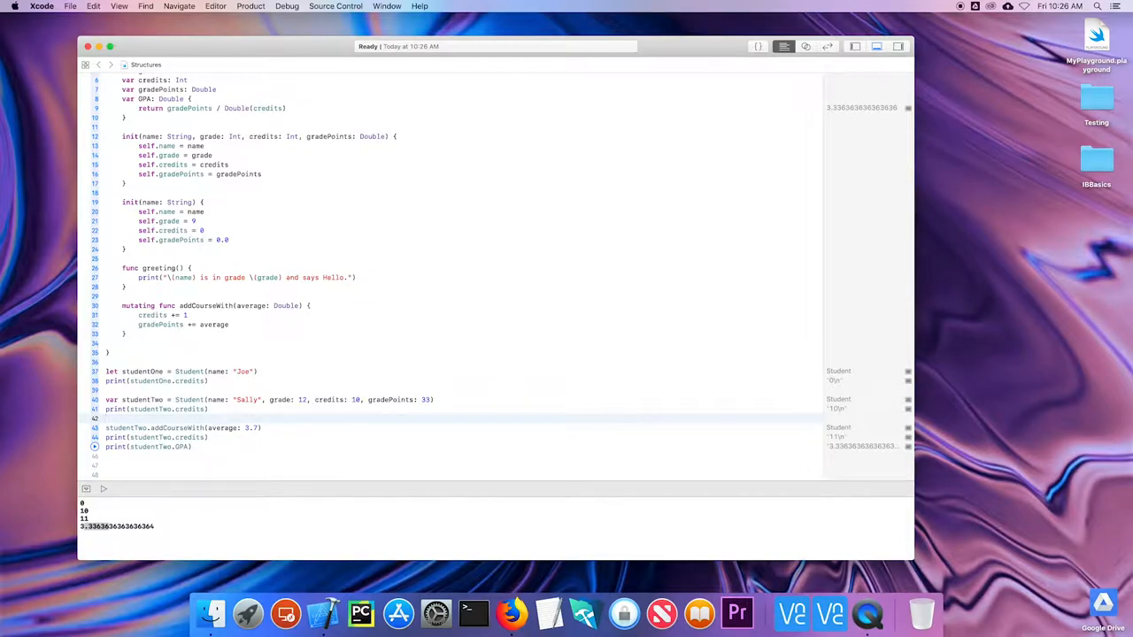
pyautogui.write('studentTwo.GPA)')
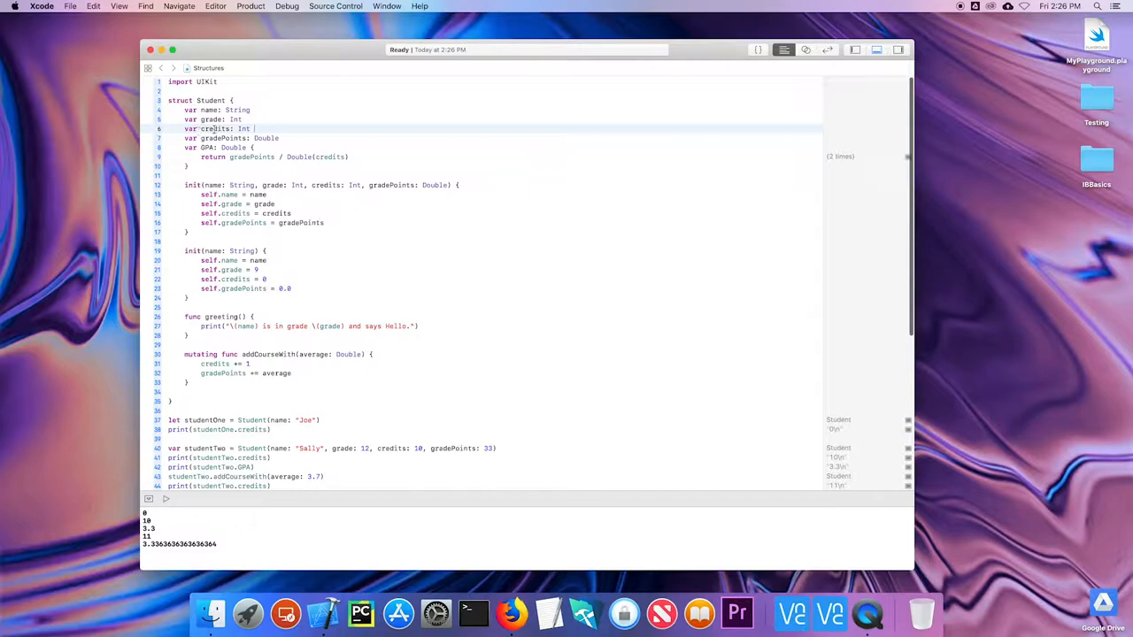
# Add willSet on credits printing "\(name) currently has \(credits)"
pyautogui.write('{')
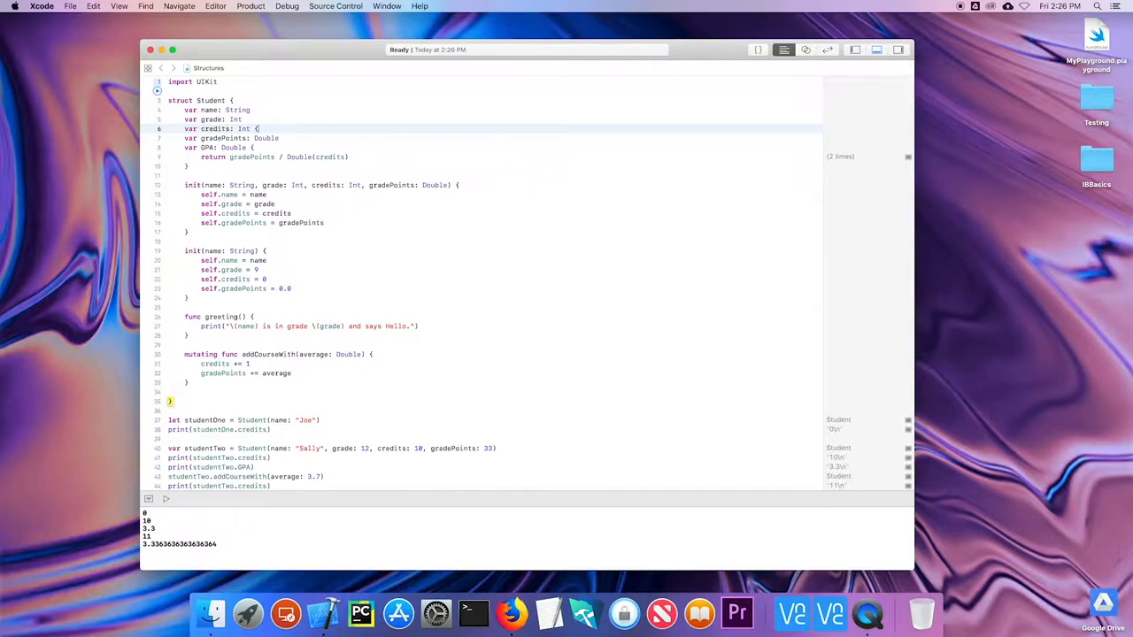
pyautogui.press('enter')
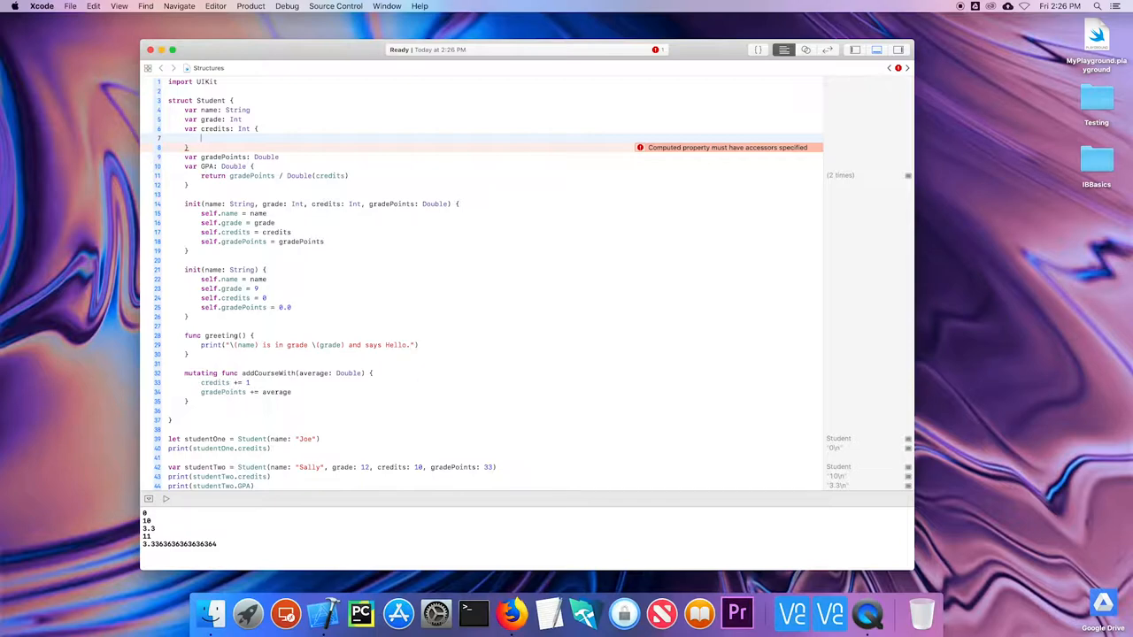
pyautogui.write('willSet {')
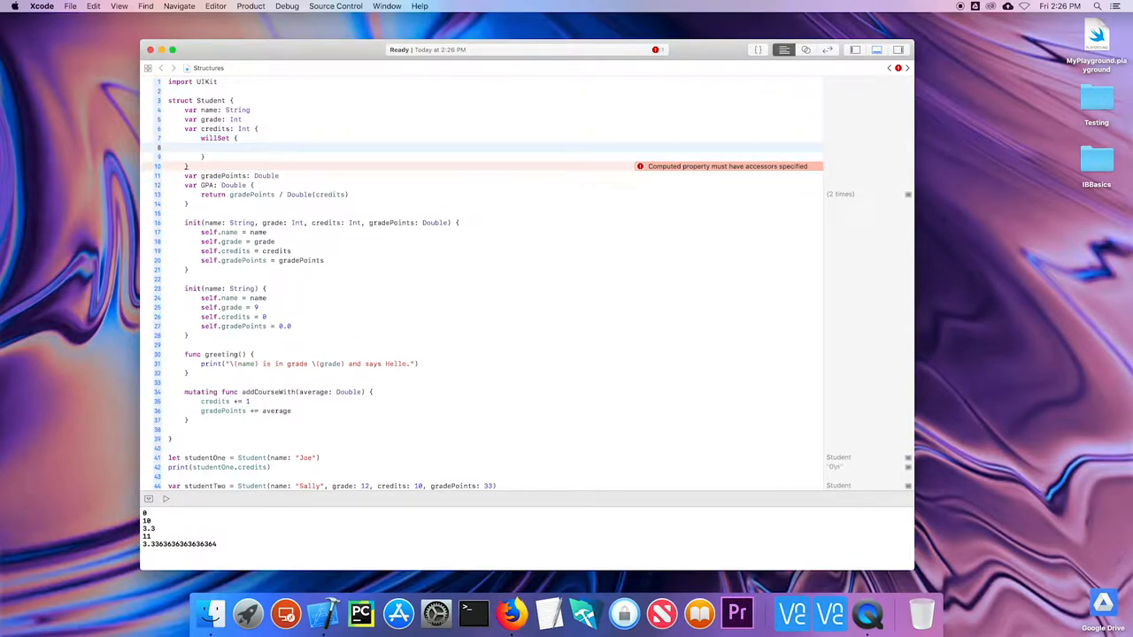
pyautogui.write('print("\\(name) currently has')
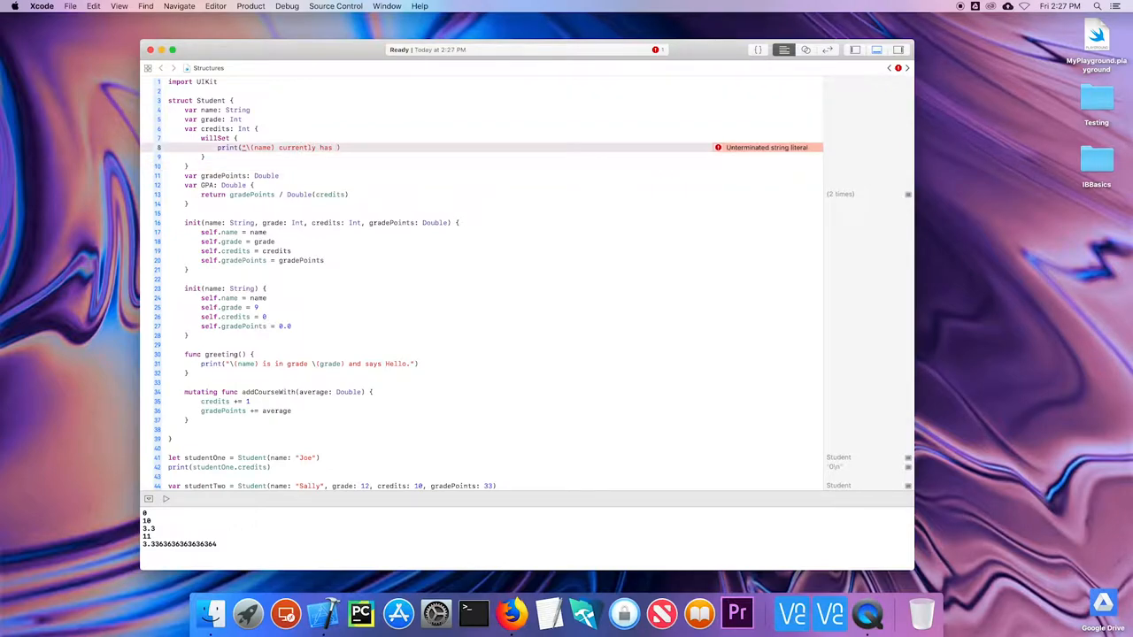
pyautogui.write('\\cr')
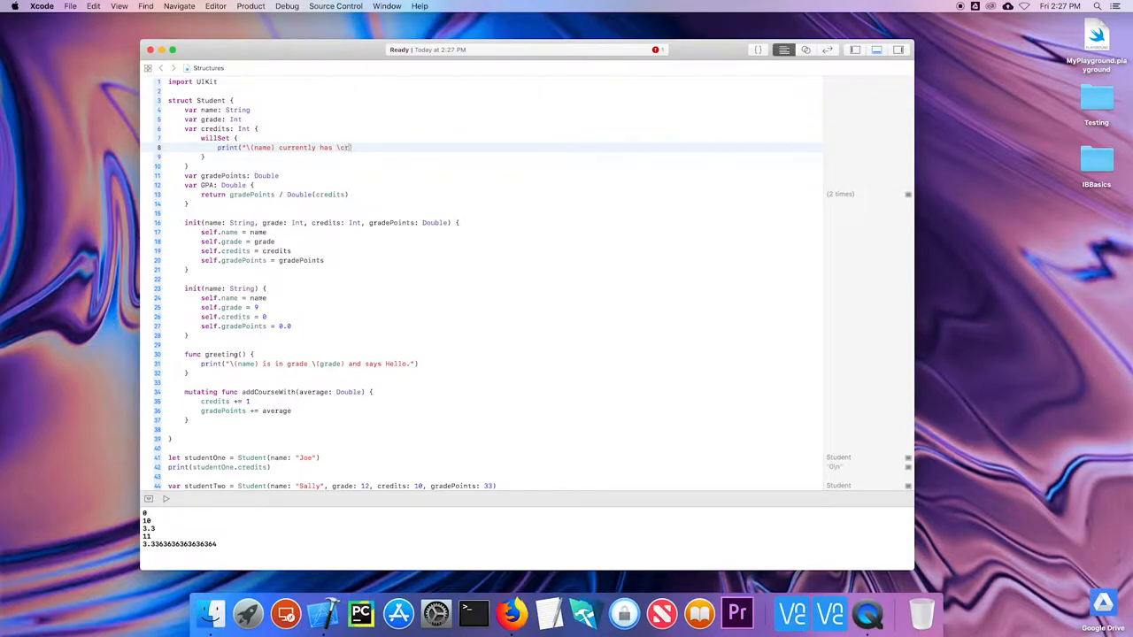
pyautogui.write('o')
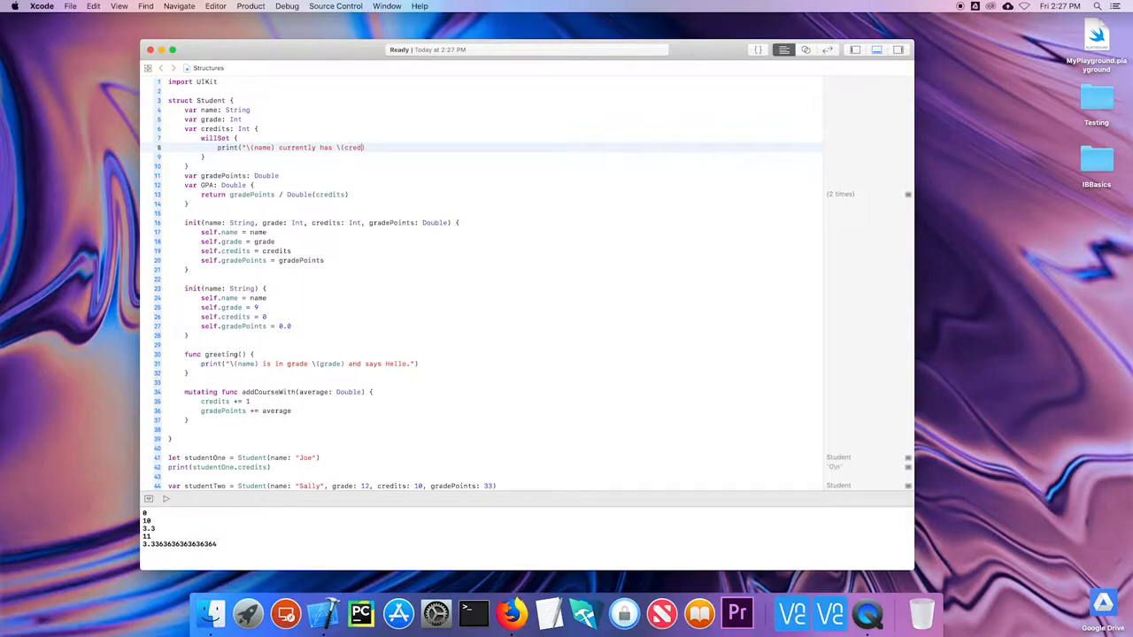
pyautogui.write('its')
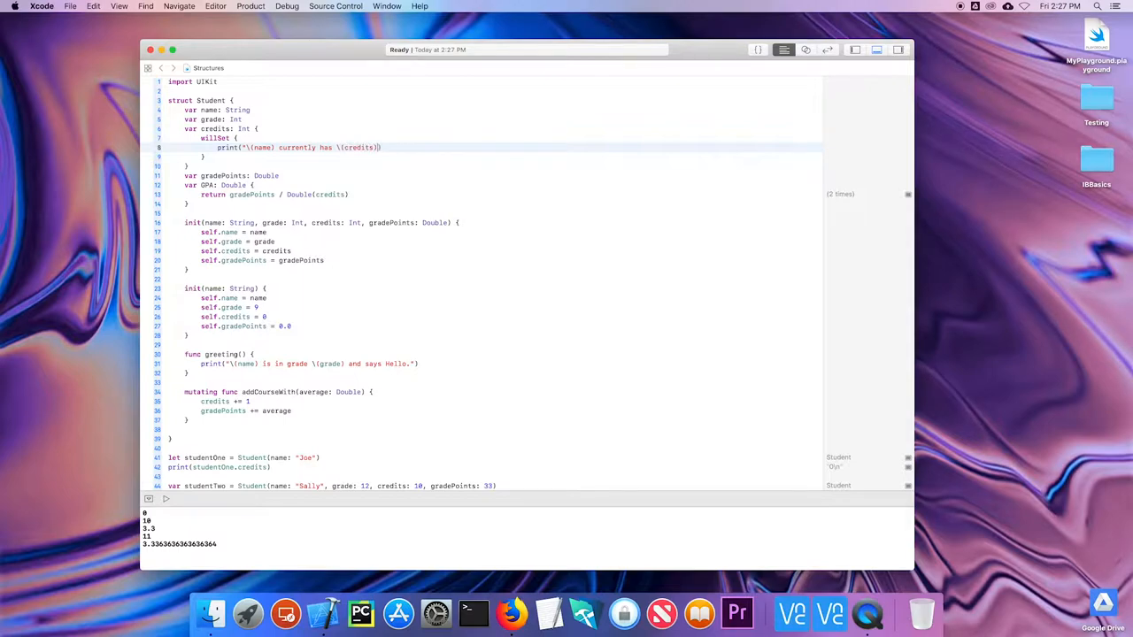
pyautogui.write(')')
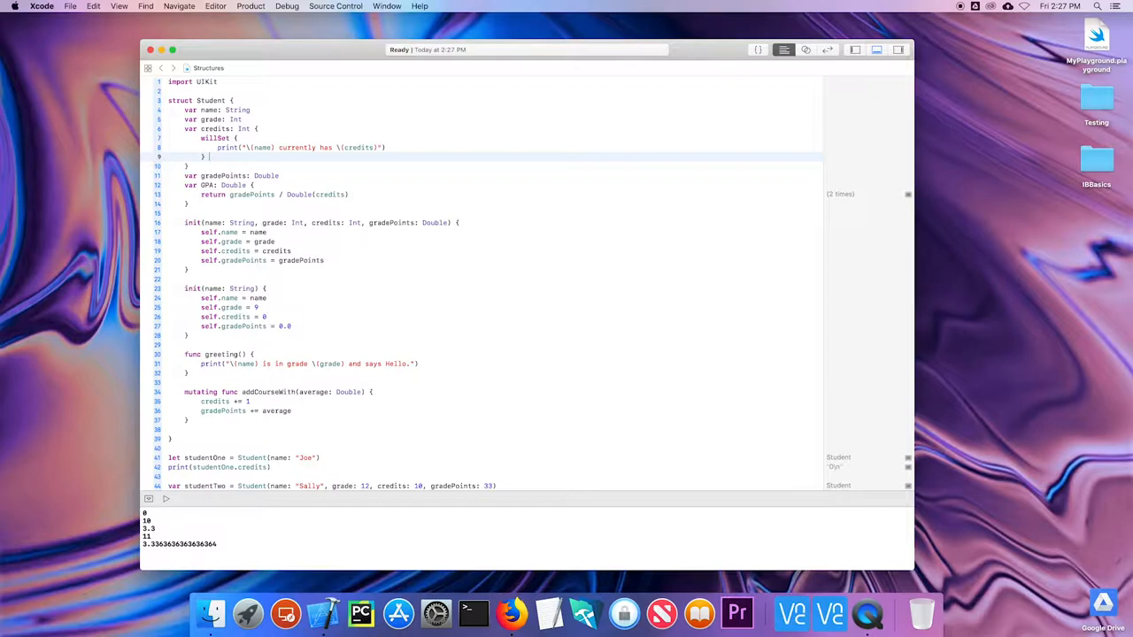
# Add a didSet on credits printing "\(name) now has \(credits) credits"
pyautogui.write('did')
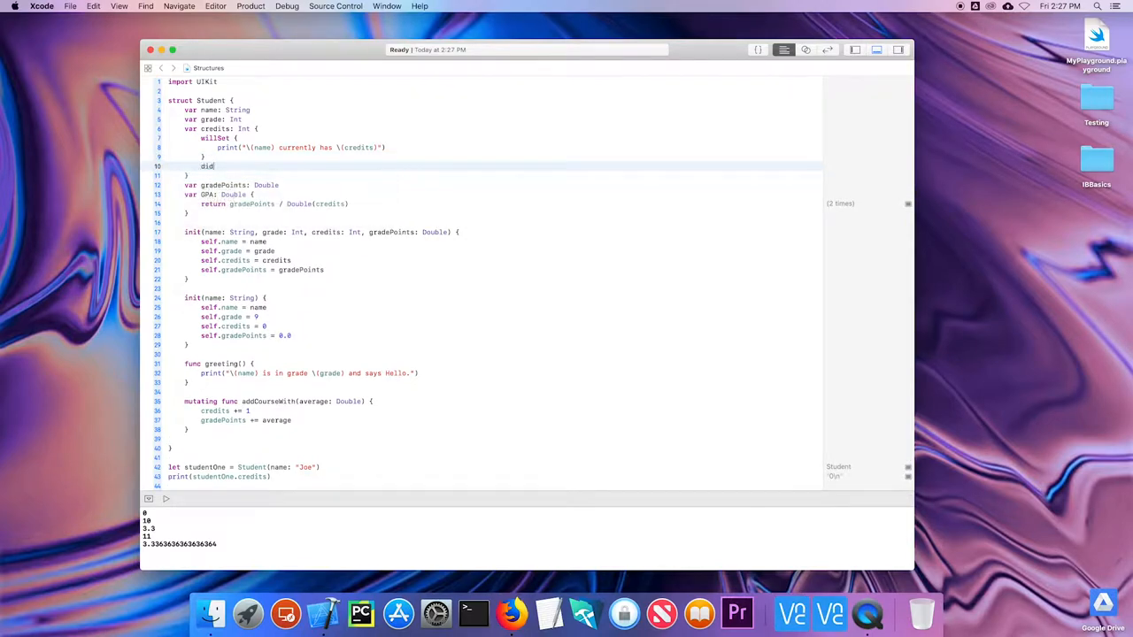
pyautogui.write('Set')
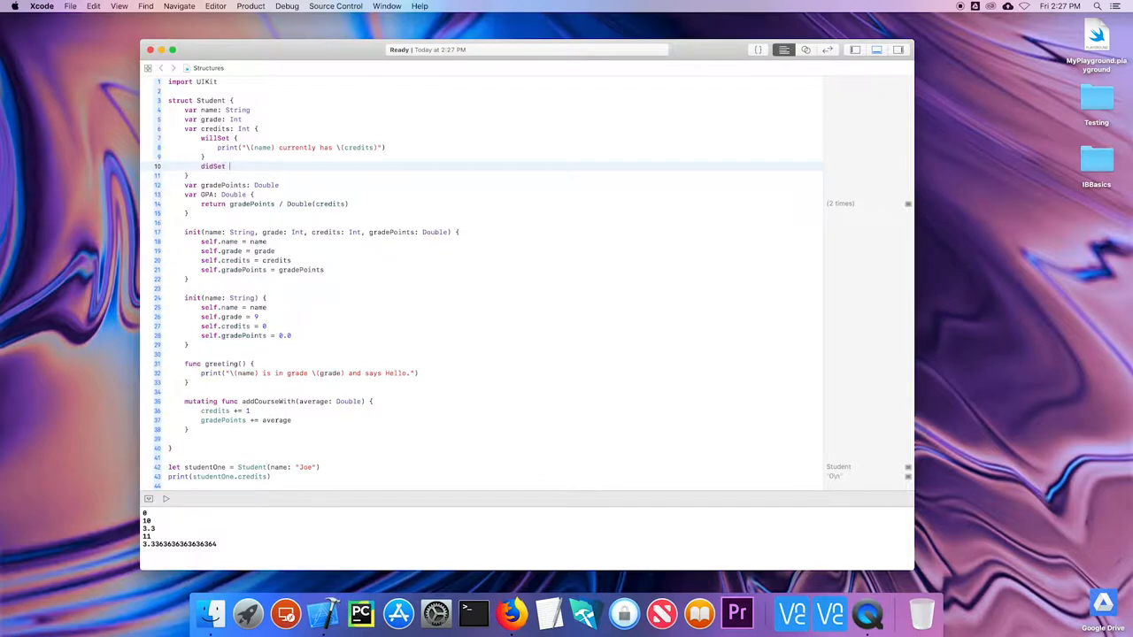
pyautogui.press('Return')
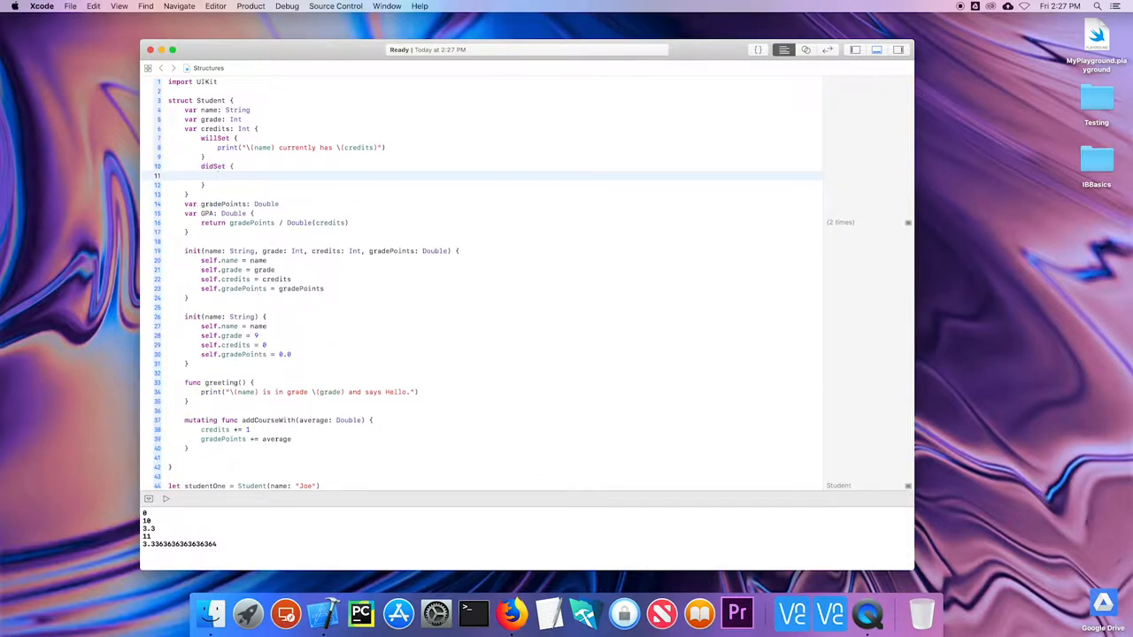
pyautogui.write('print("')
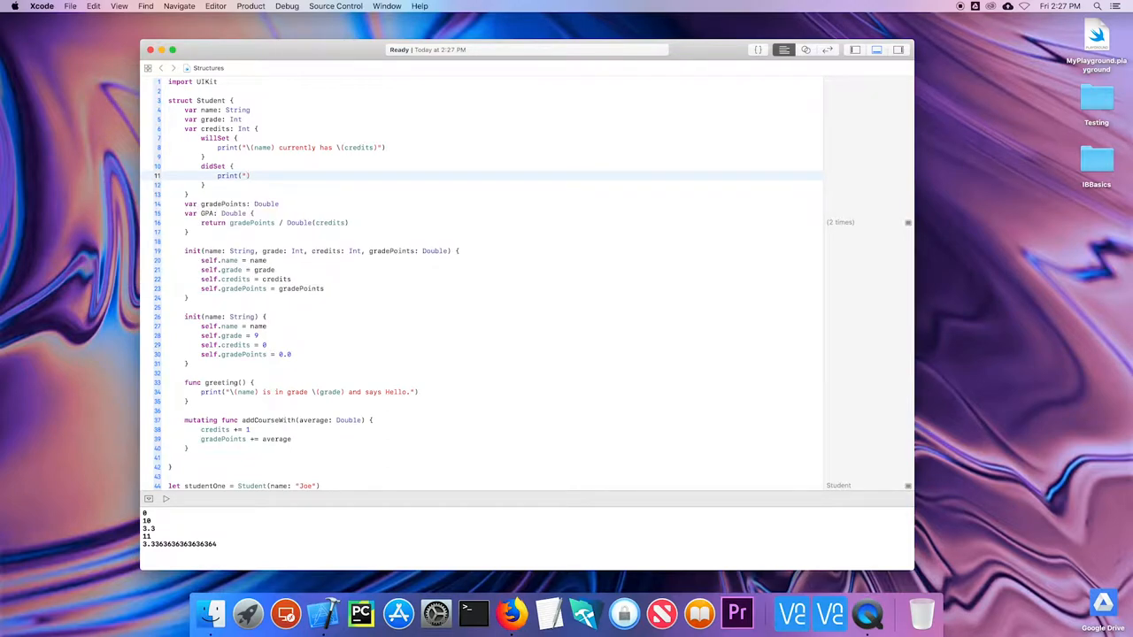
pyautogui.write('\\(')
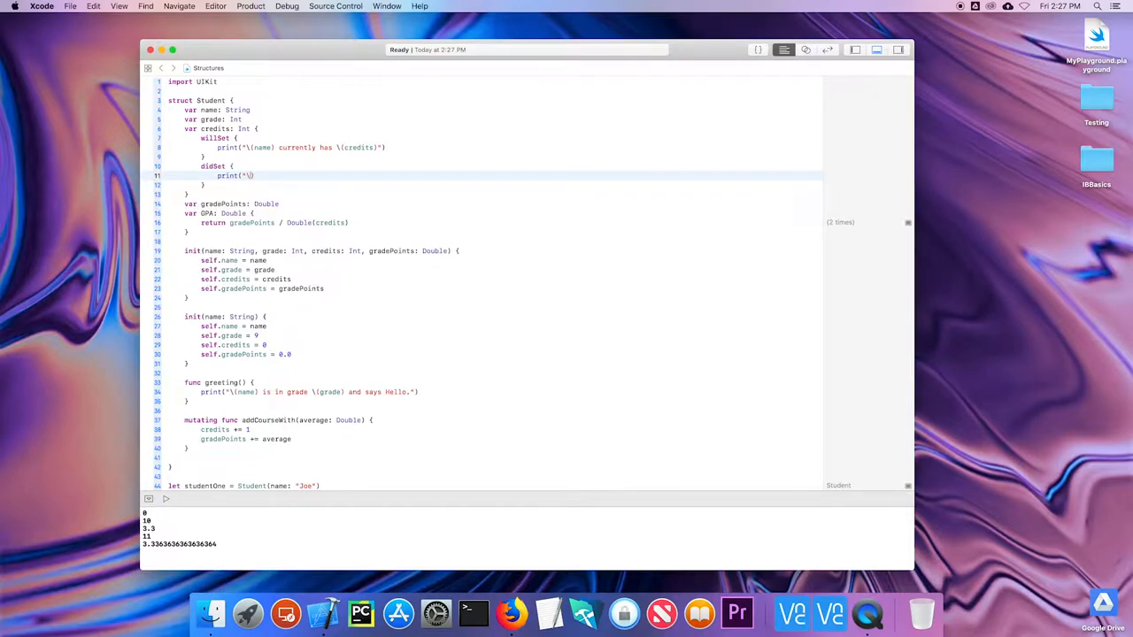
pyautogui.write('name')
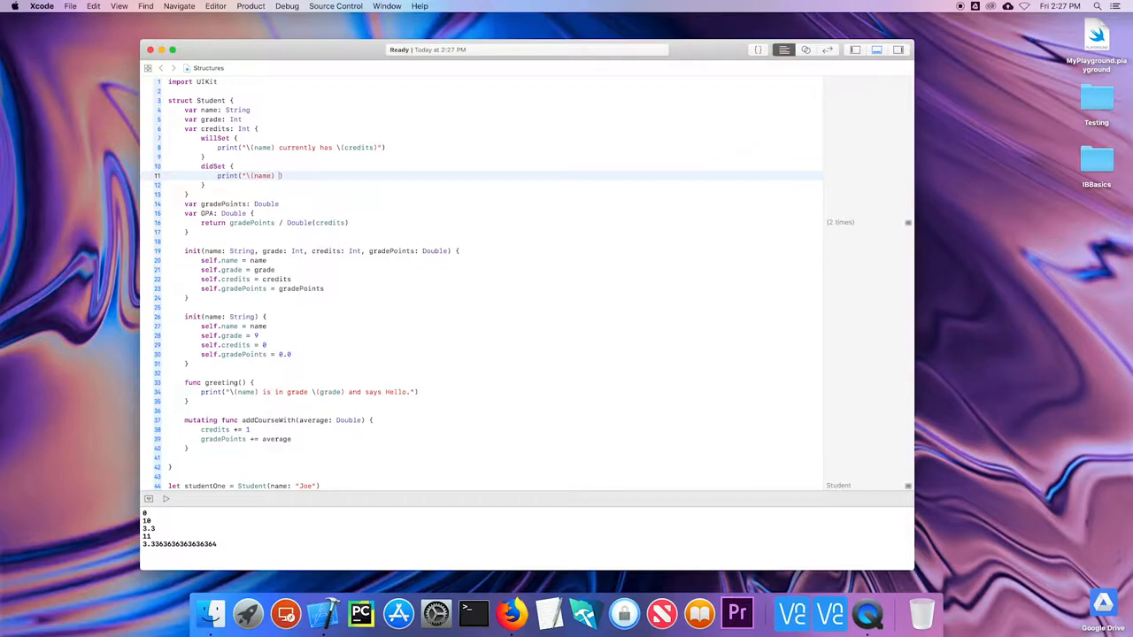
pyautogui.write('now has \\(credits')
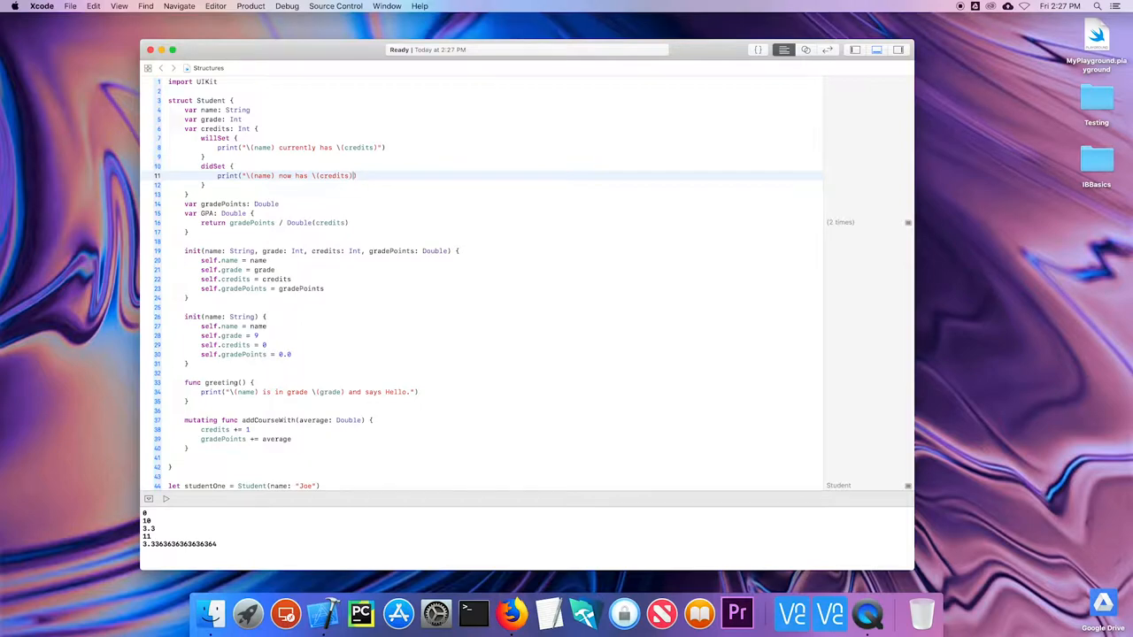
pyautogui.write('credits')
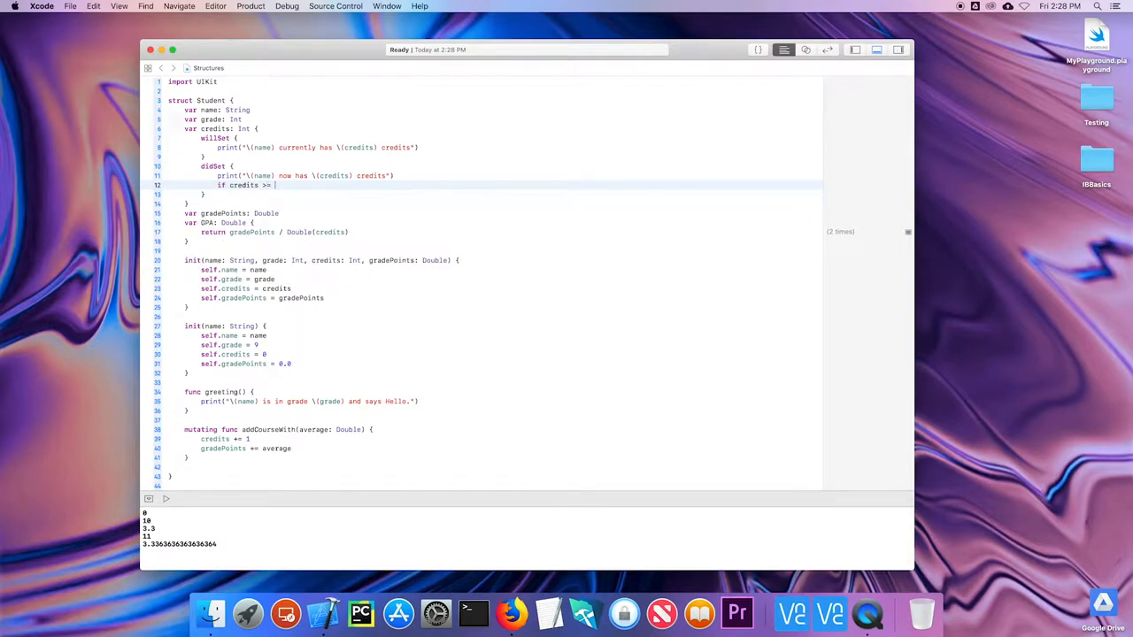
# Finish the check as if credits >= 12, printing "\(name) can graduate"
pyautogui.write('12 {')
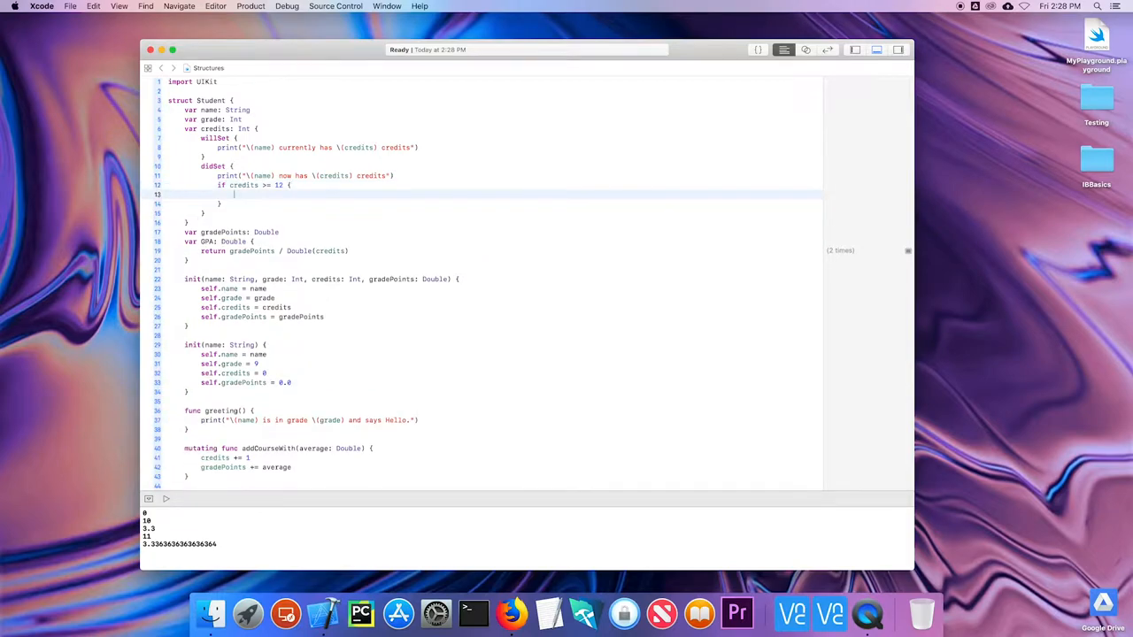
pyautogui.write('print("\\(name) can graduate')
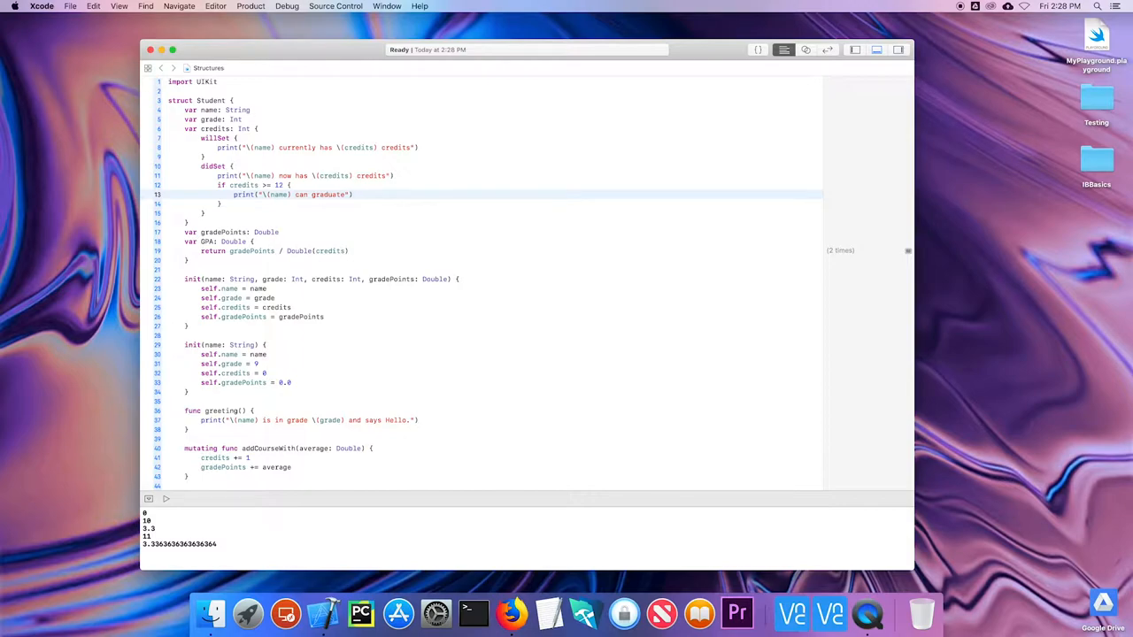
# Rerun the playground to show Sally going from 10 to 11 credits
pyautogui.scroll(-3)
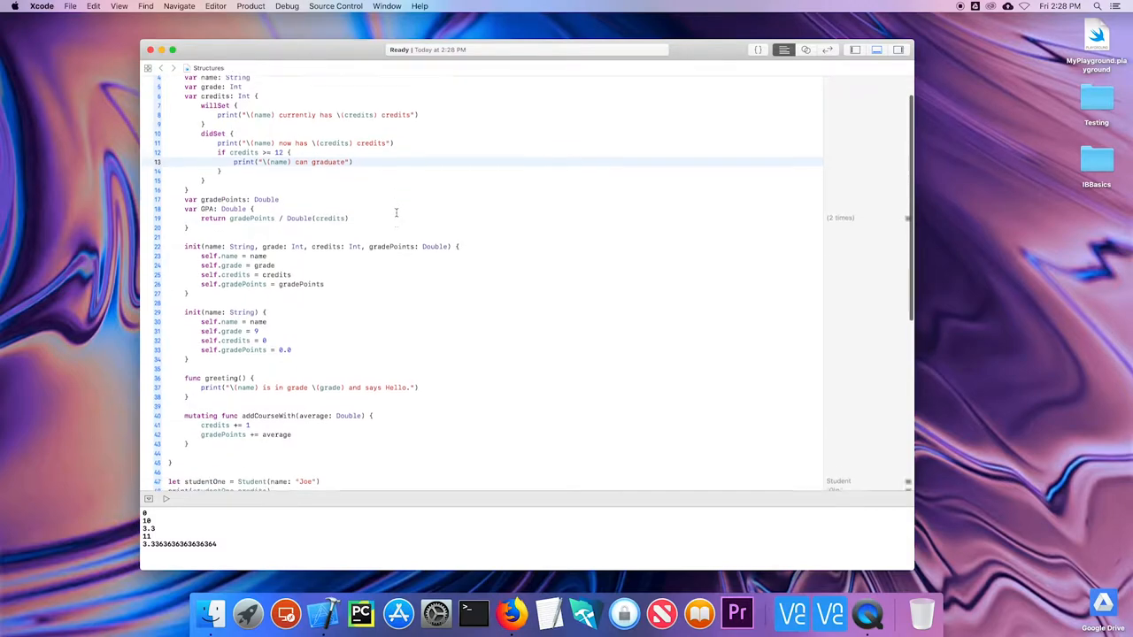
pyautogui.scroll(-3)
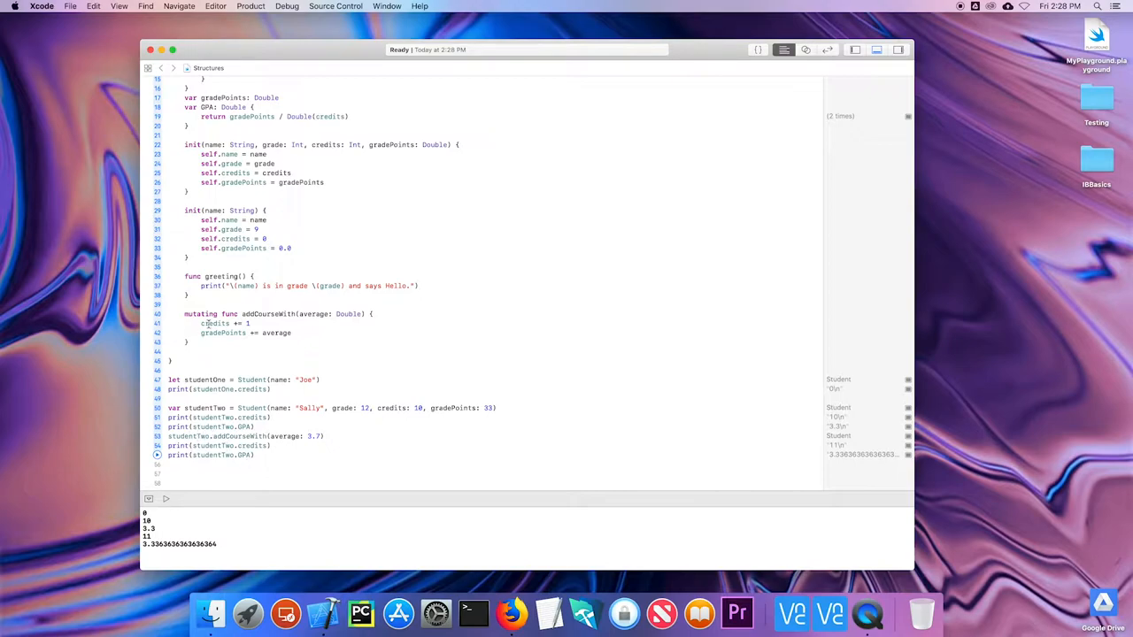
pyautogui.click(157, 455)
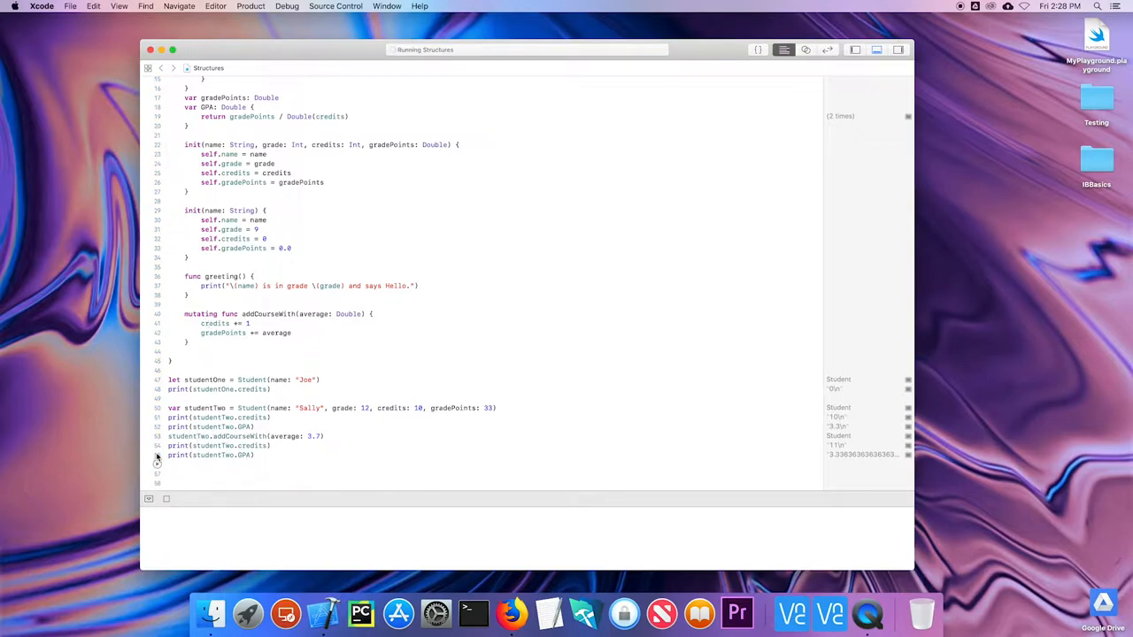
pyautogui.click(157, 464)
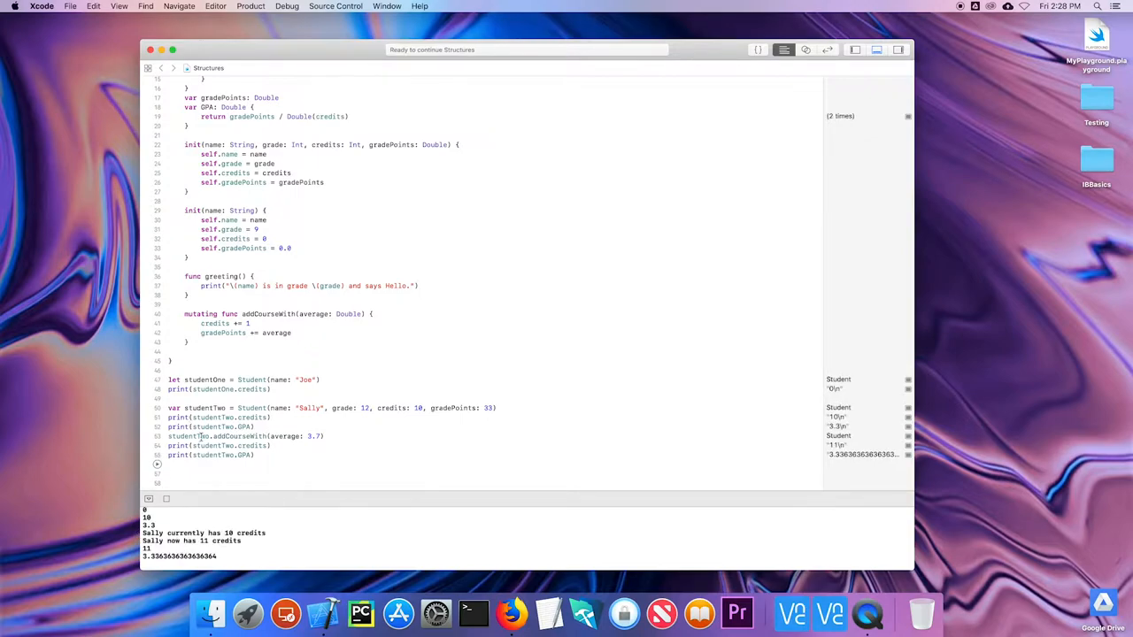
pyautogui.doubleClick(239, 435)
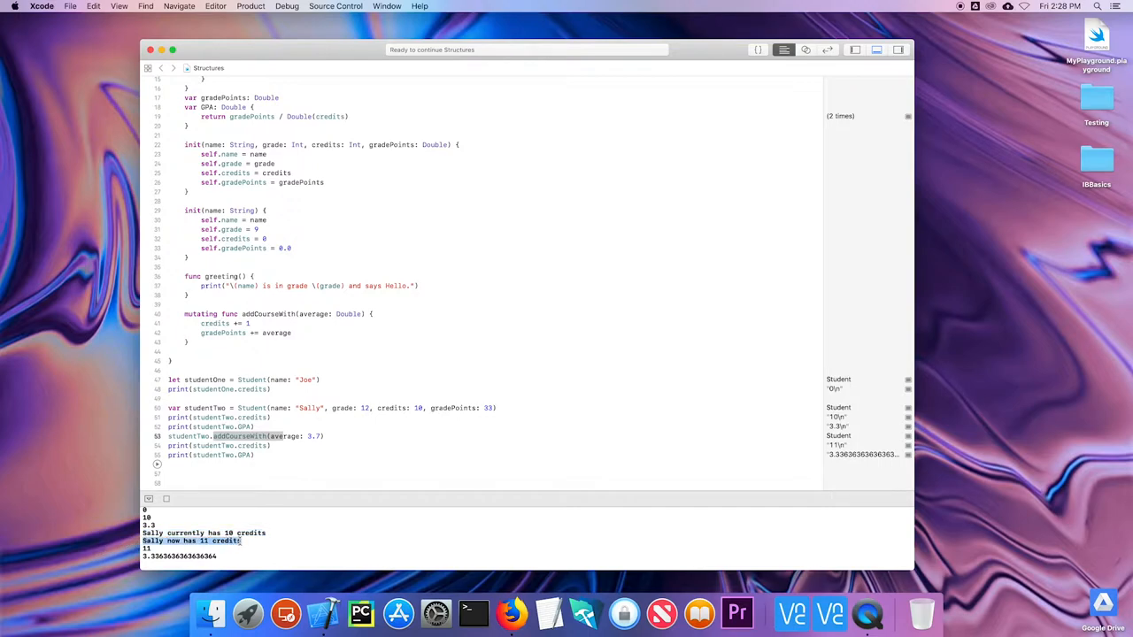
pyautogui.moveTo(36, 579)
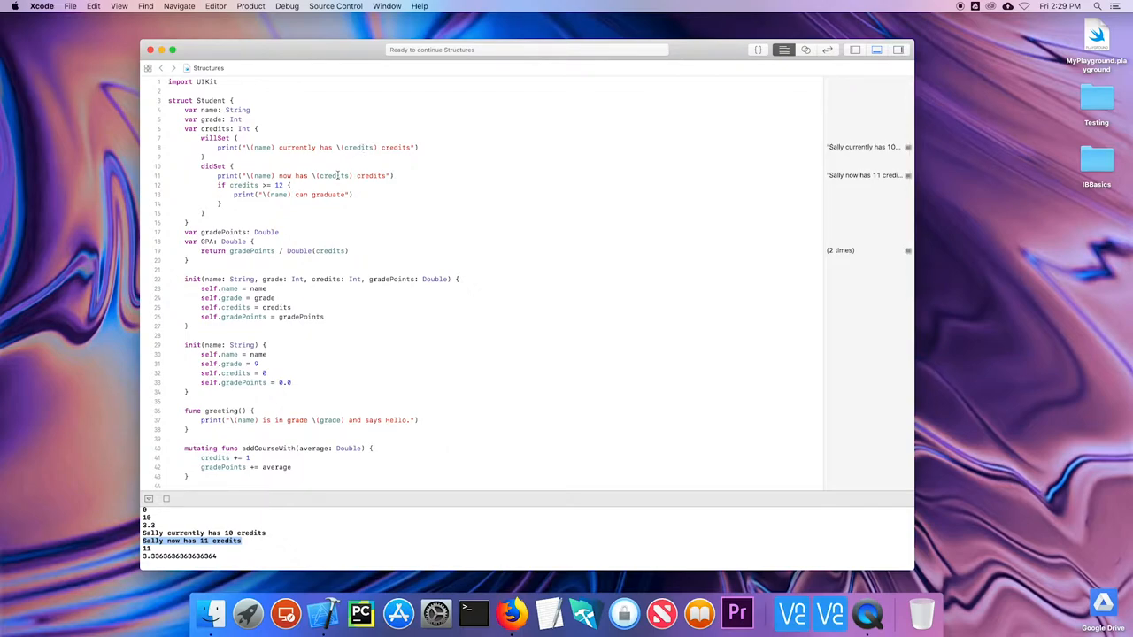
# Add and run studentTwo.addCourseWith(average: 4.0), printing "Sally can graduate"
pyautogui.scroll(-3)
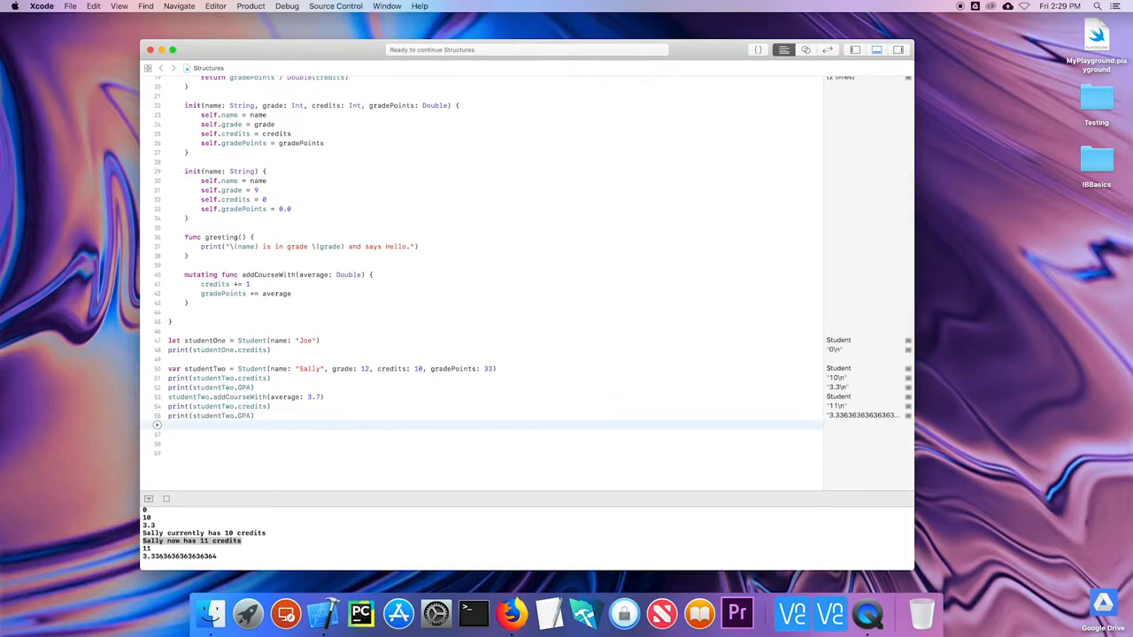
pyautogui.write('studentTwo.addCourseWith(average: Double')
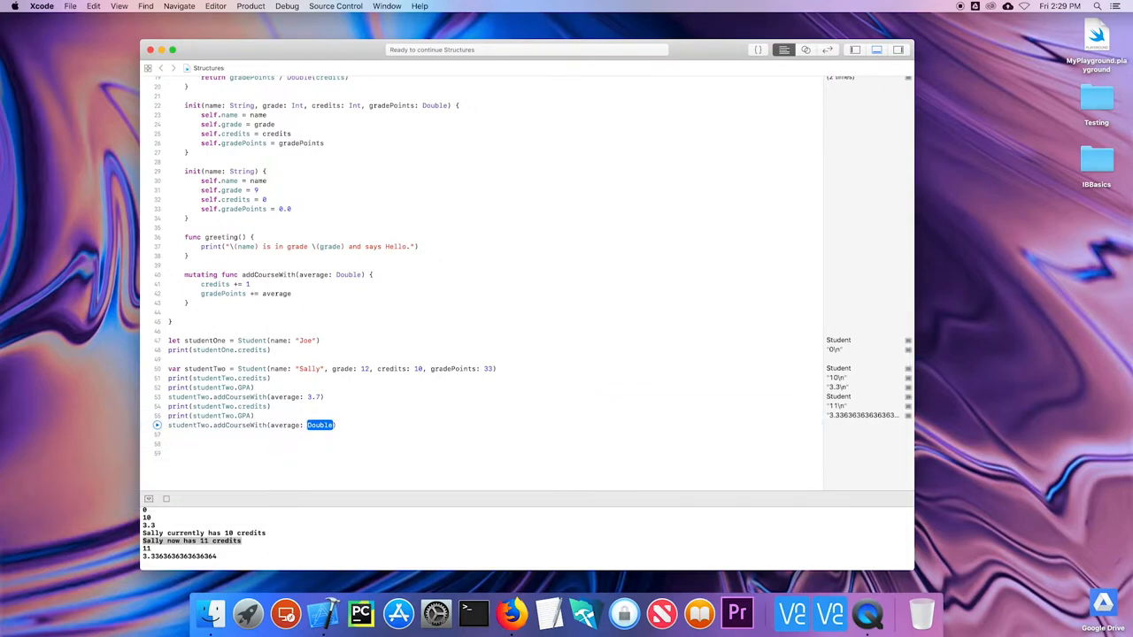
pyautogui.write('4.0')
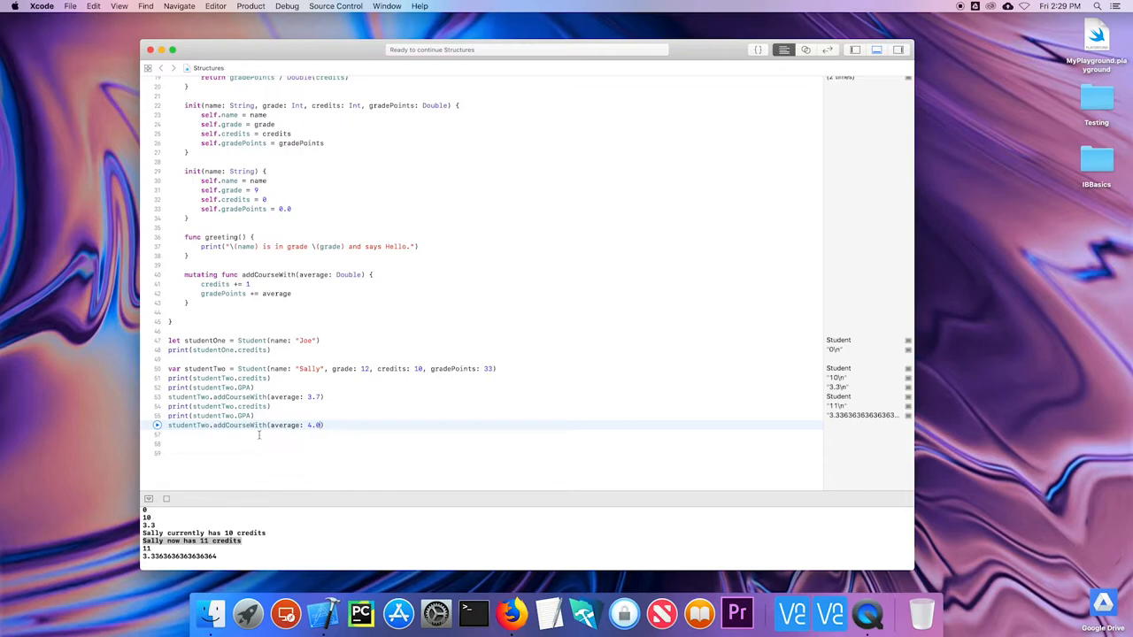
pyautogui.click(157, 424)
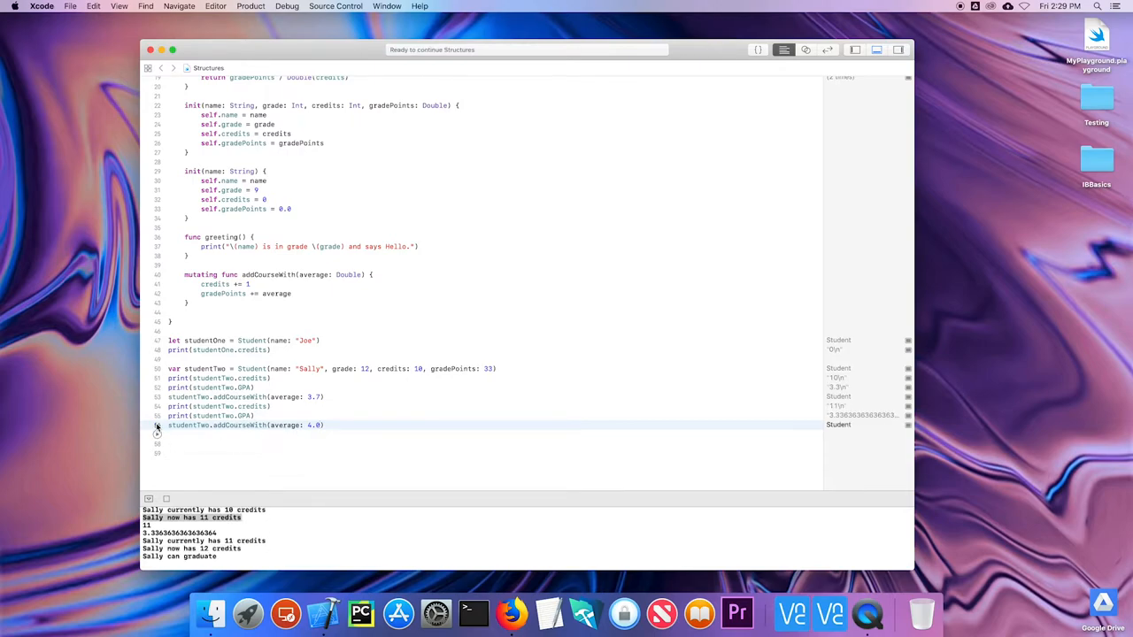